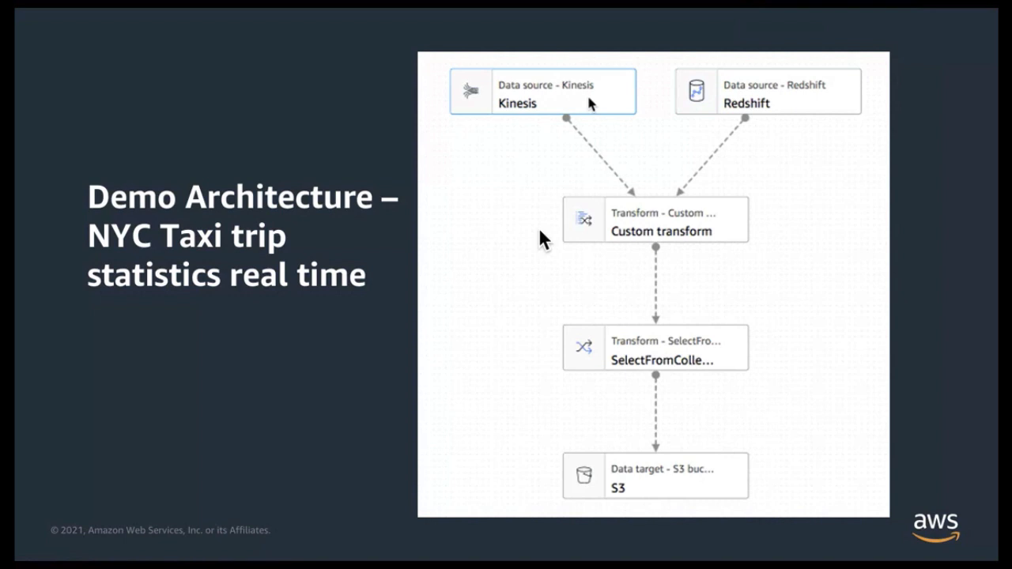
mouse_move(525, 251)
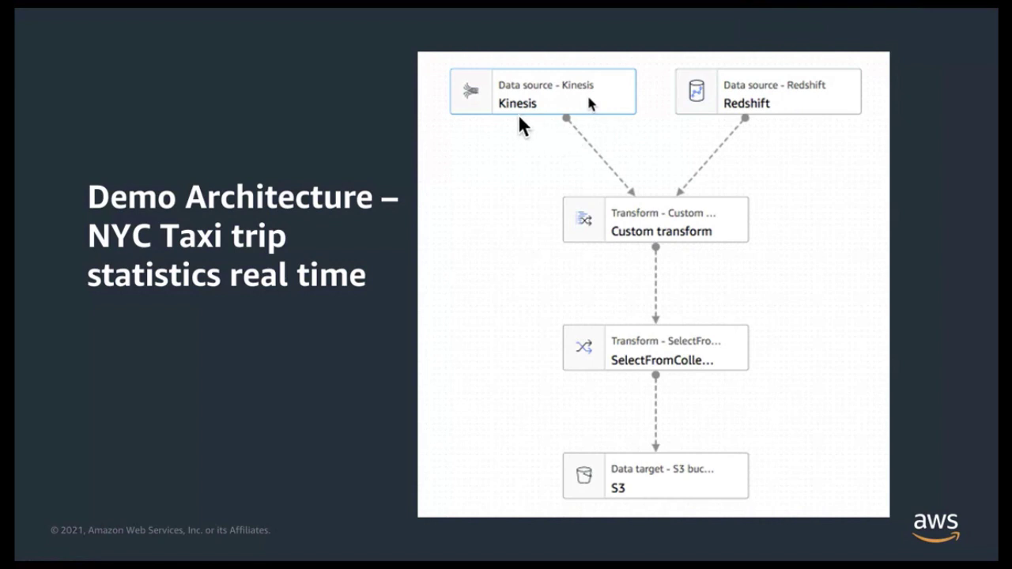
mouse_move(721, 95)
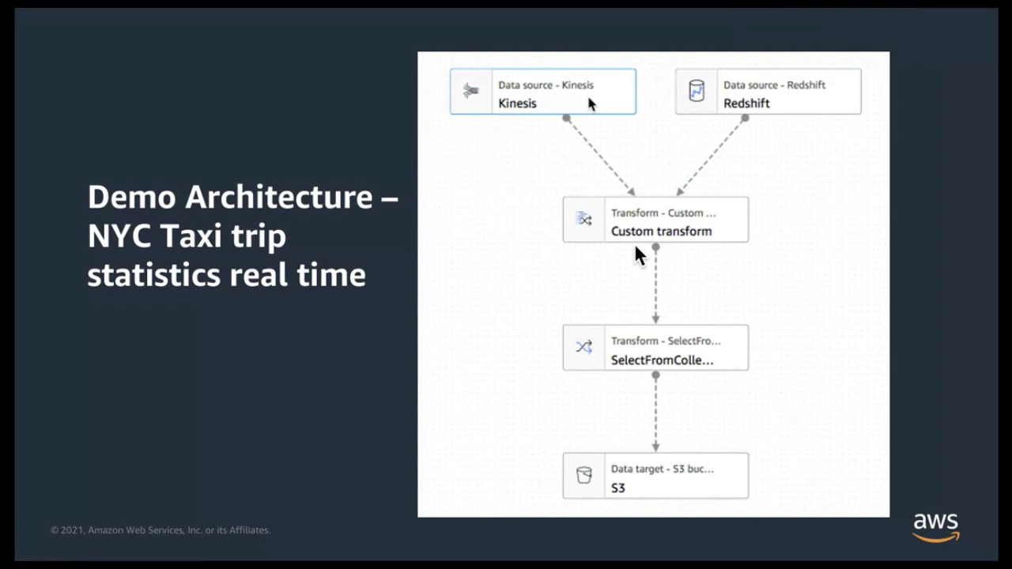
mouse_move(632, 253)
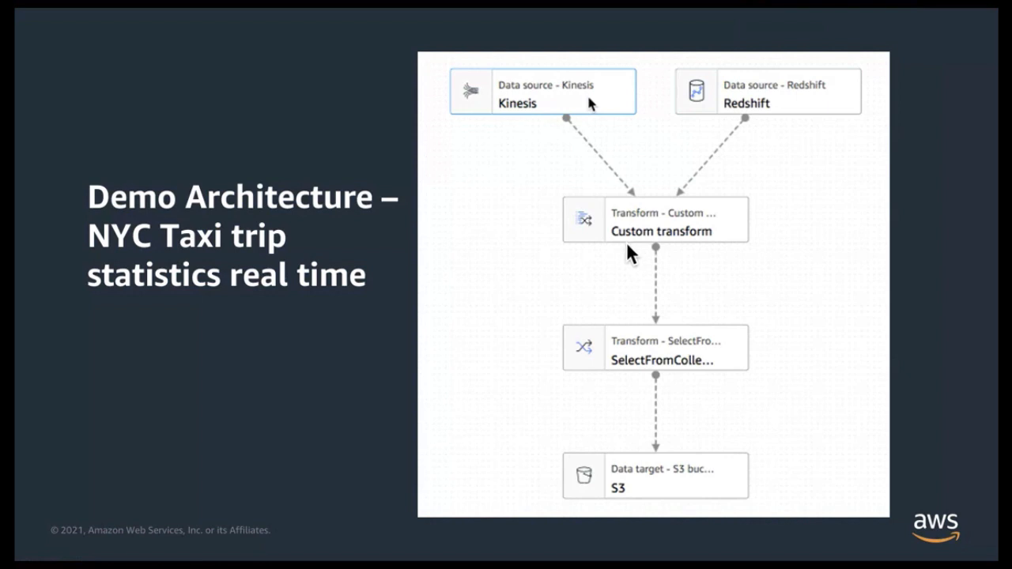
mouse_move(651, 502)
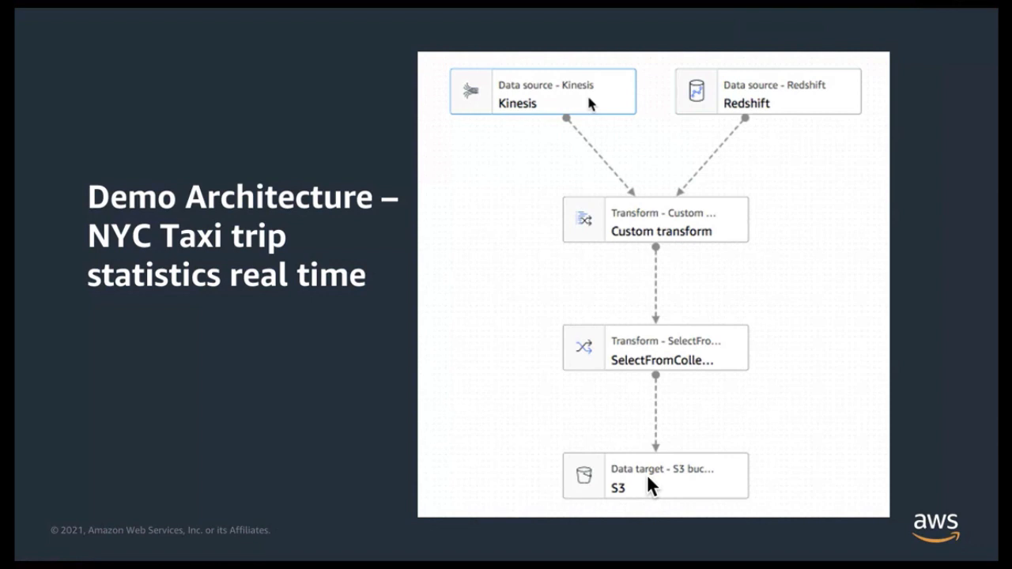
mouse_move(635, 460)
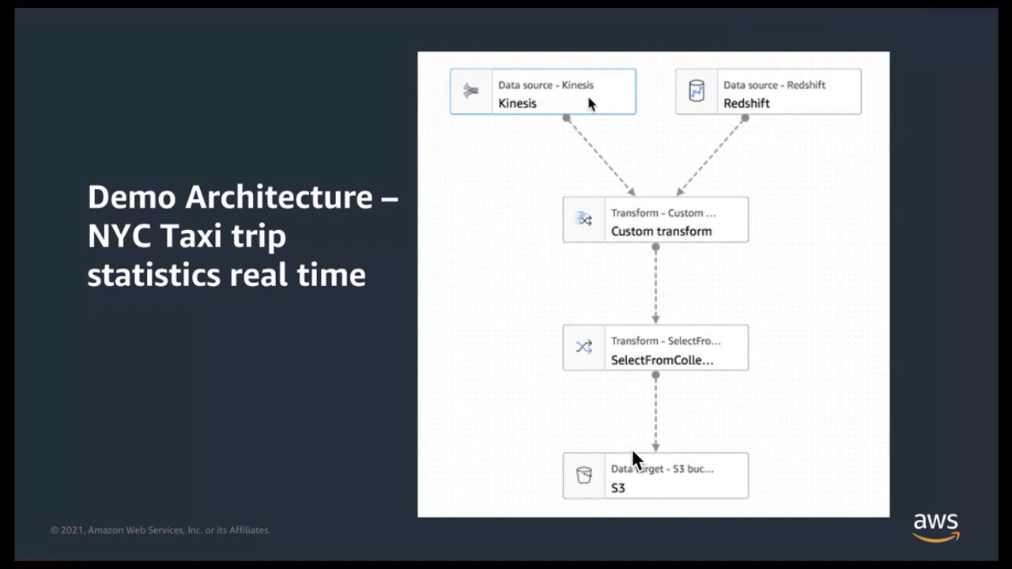
mouse_move(658, 506)
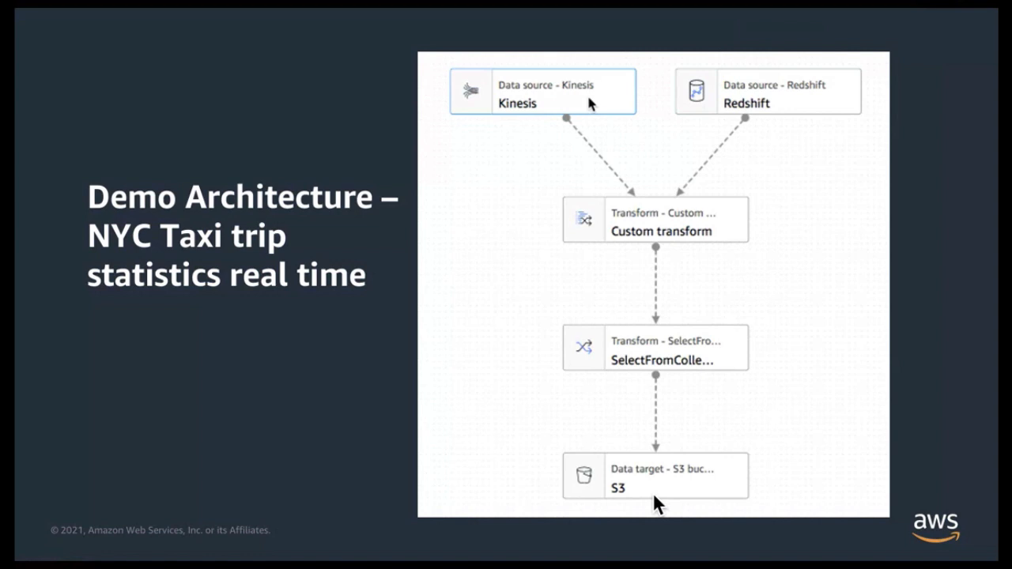
mouse_move(413, 212)
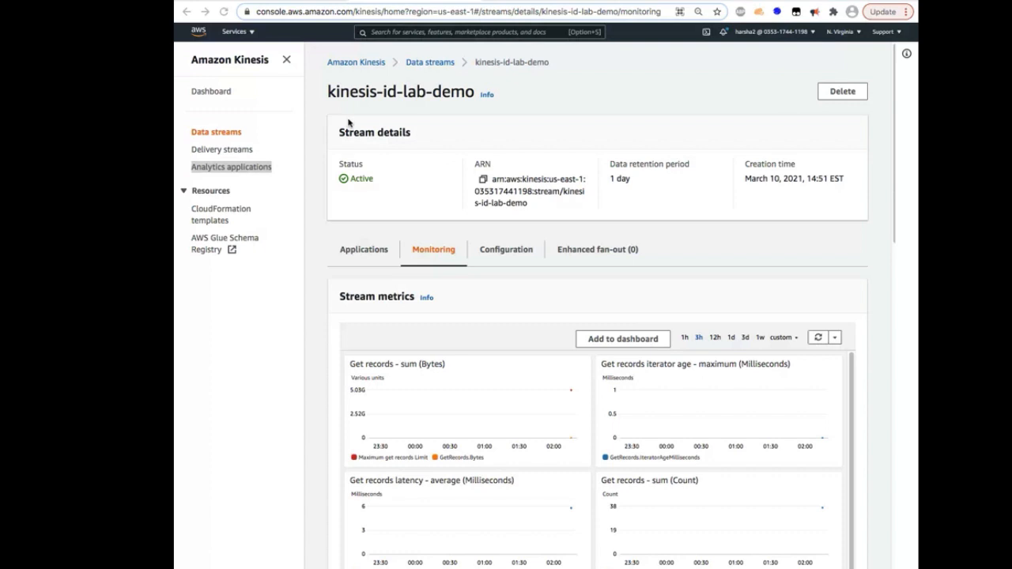
mouse_move(404, 104)
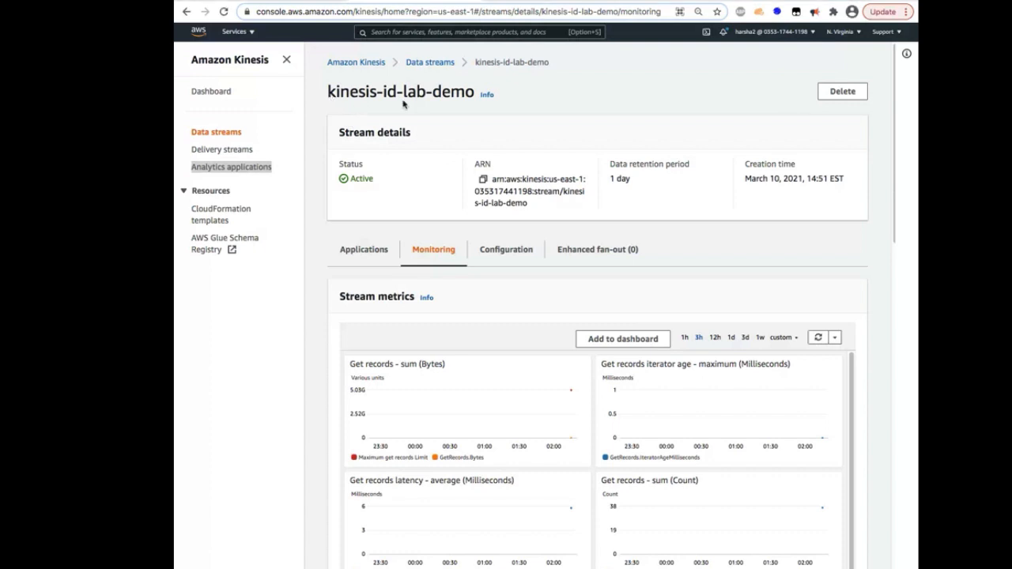
Select the kinesis-id-lab-demo stream name and scroll through its monitoring metrics
double_click(401, 92)
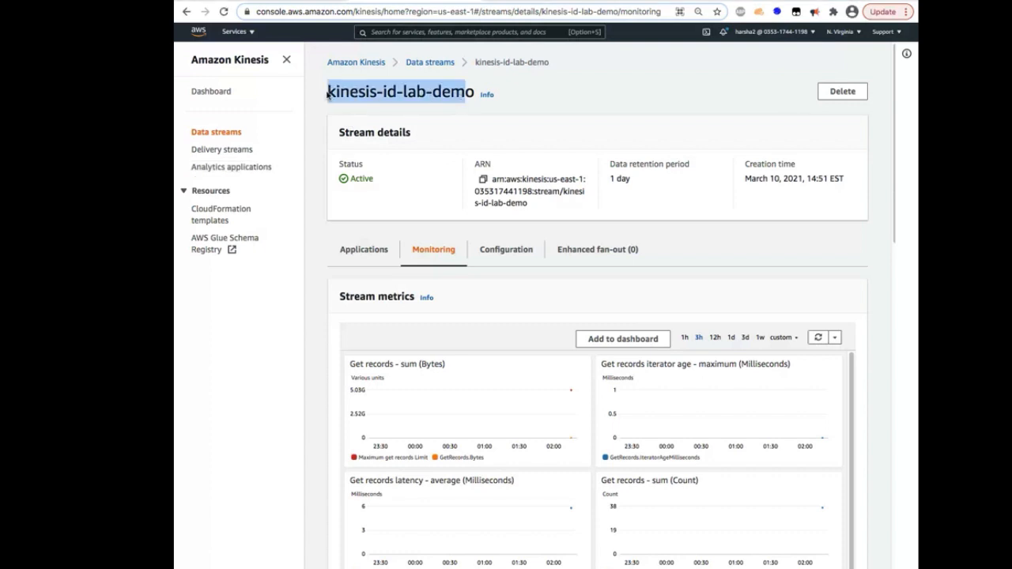
left_click(485, 125)
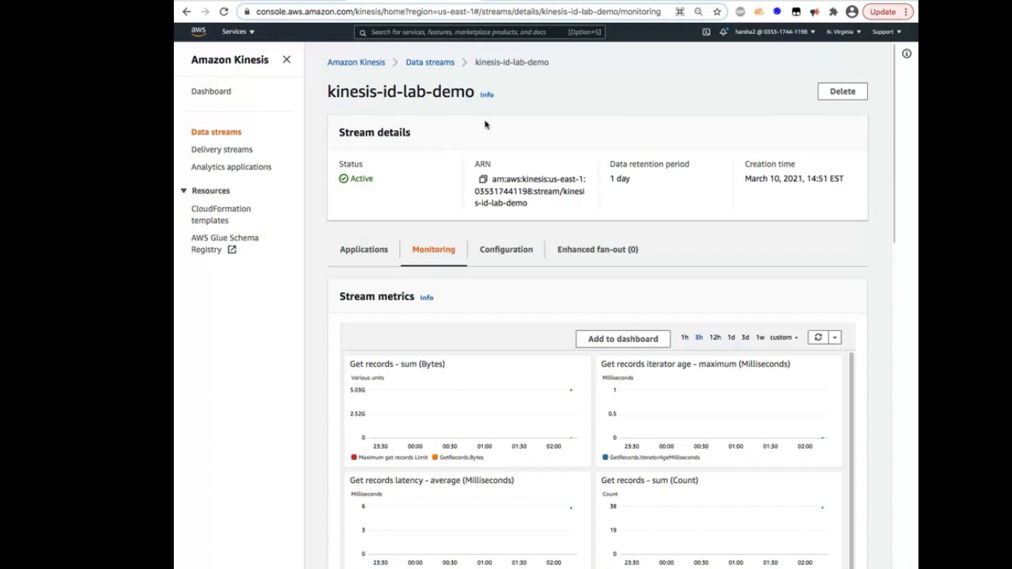
scroll("down", 3)
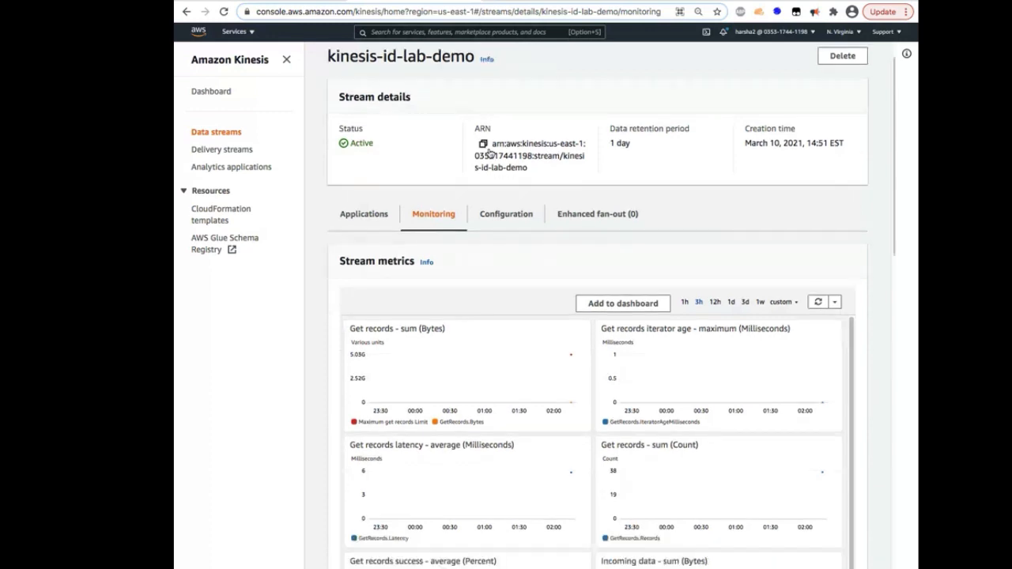
scroll("down", 3)
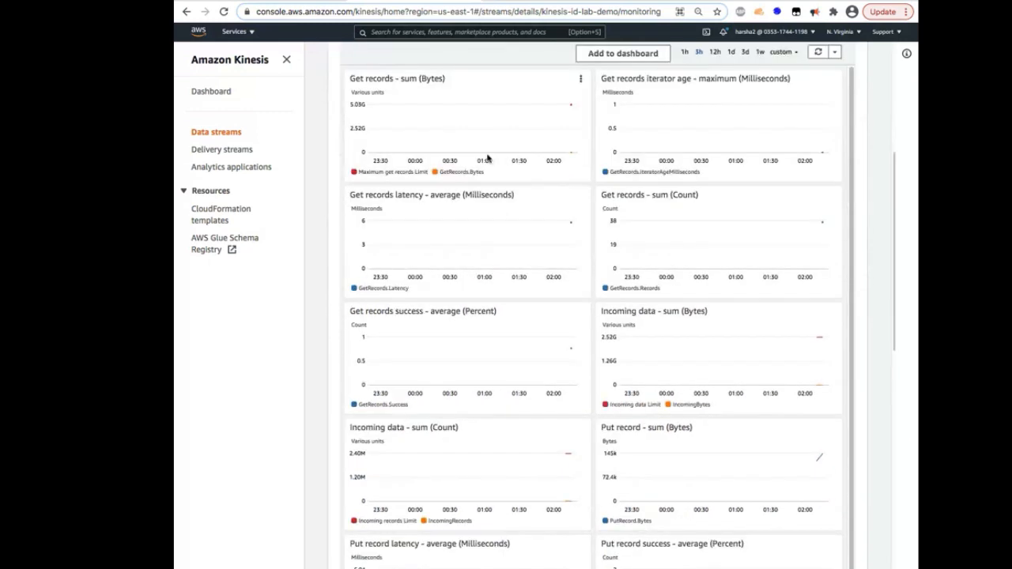
scroll("down", 3)
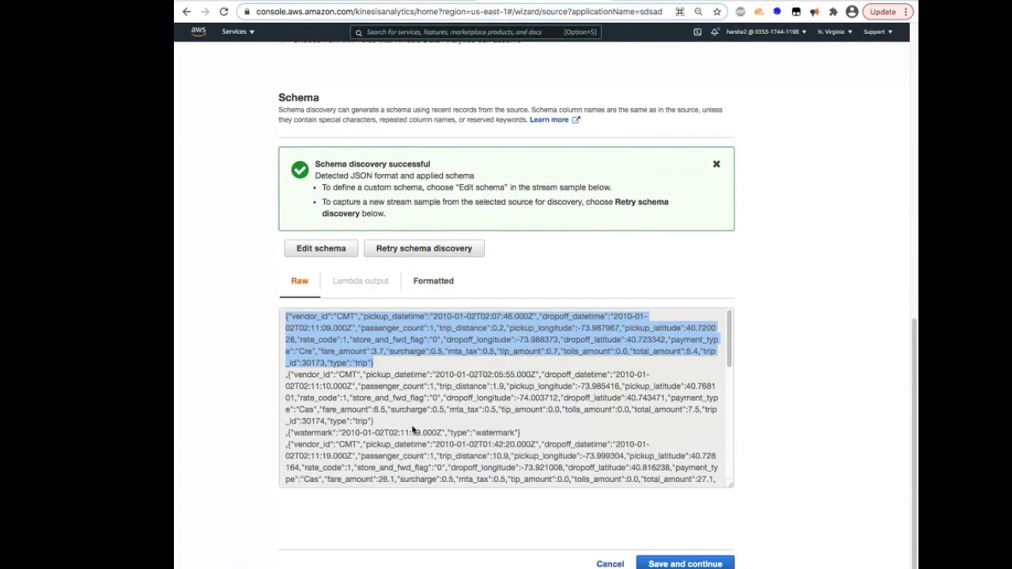
mouse_move(329, 355)
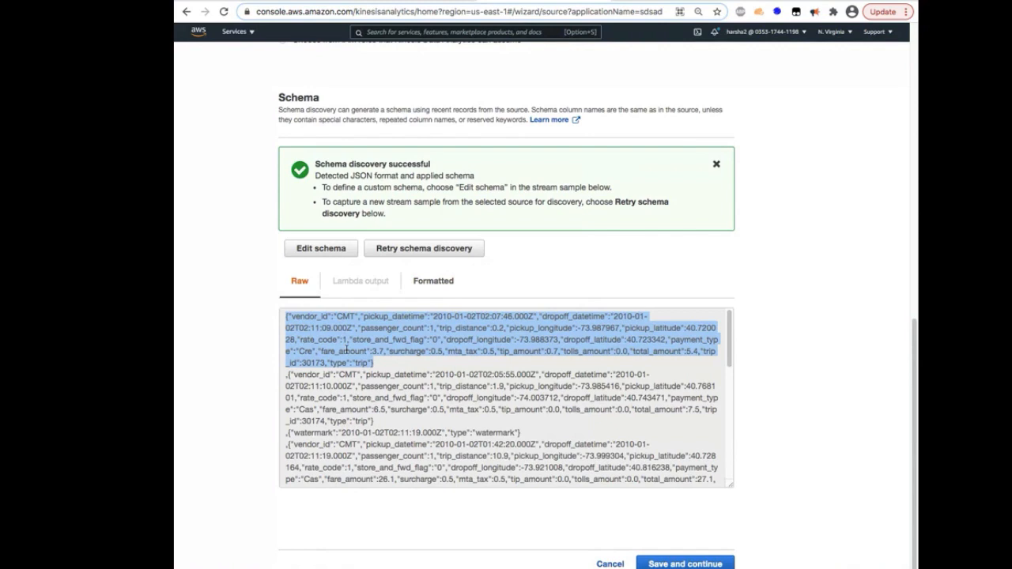
mouse_move(538, 349)
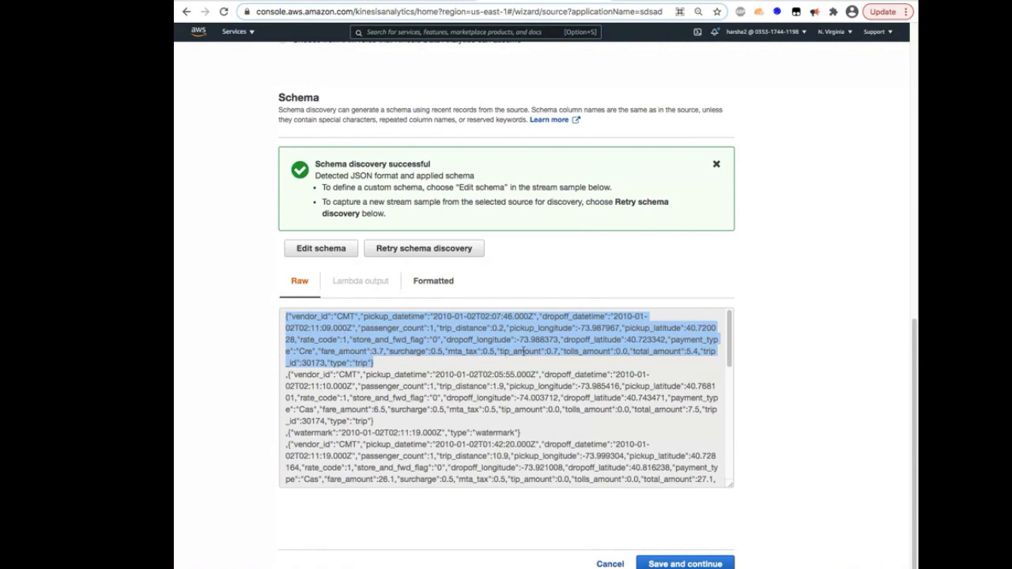
mouse_move(601, 361)
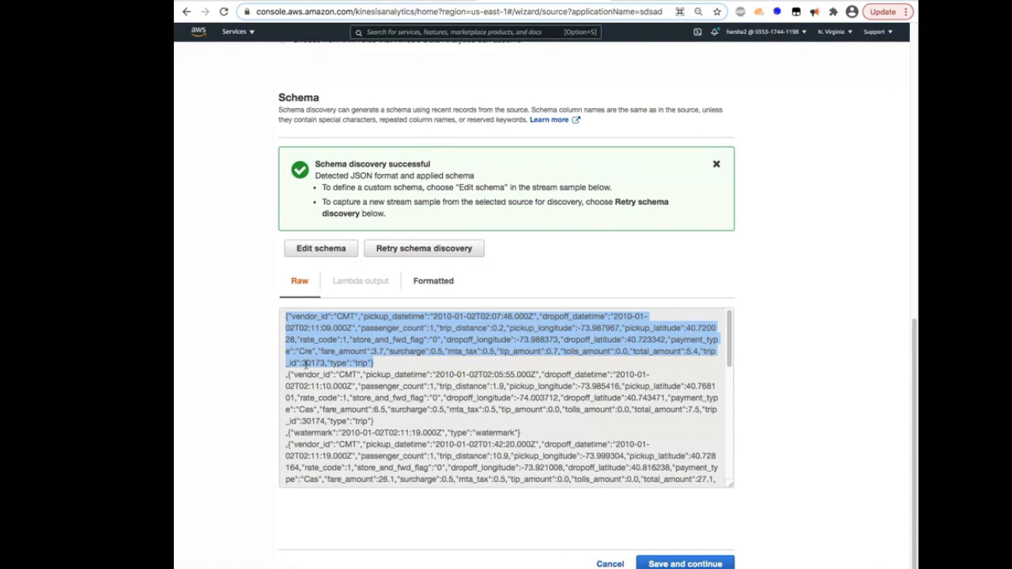
mouse_move(370, 370)
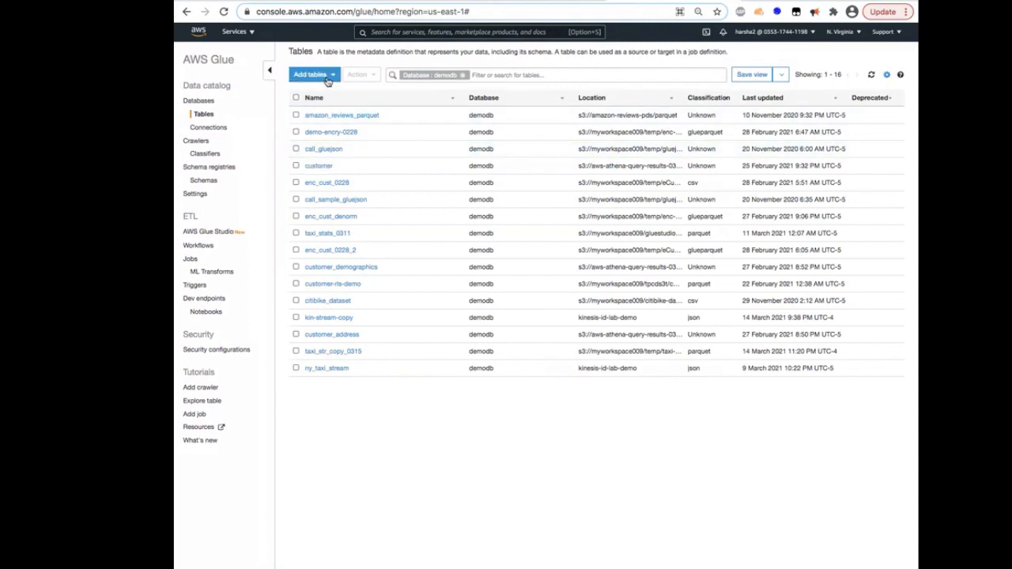
Start adding a Data Catalog table manually from the Tables page
left_click(313, 75)
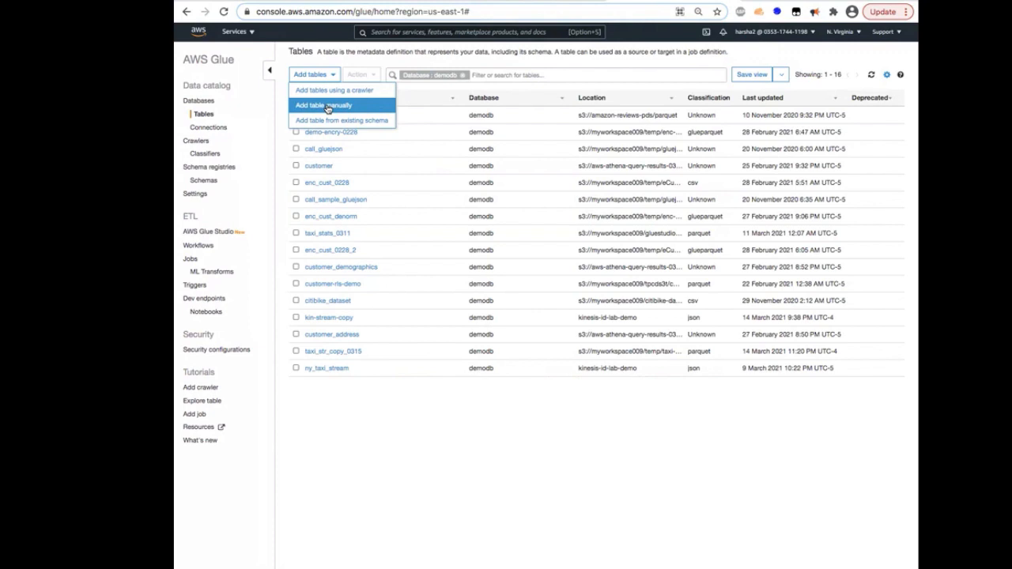
left_click(322, 104)
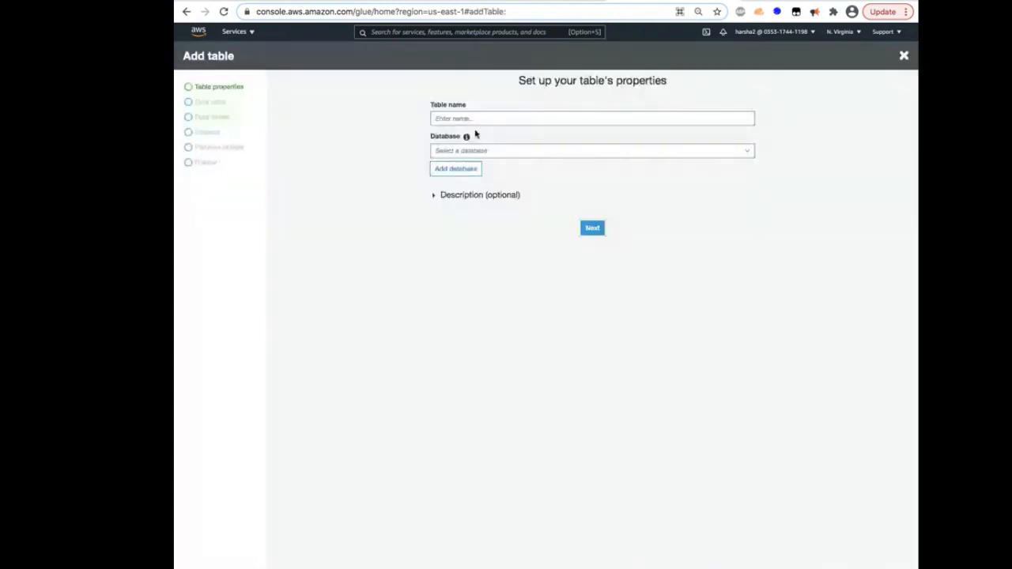
Name the table demostreamtaxi in database demodb and advance to the data store step
left_click(592, 118)
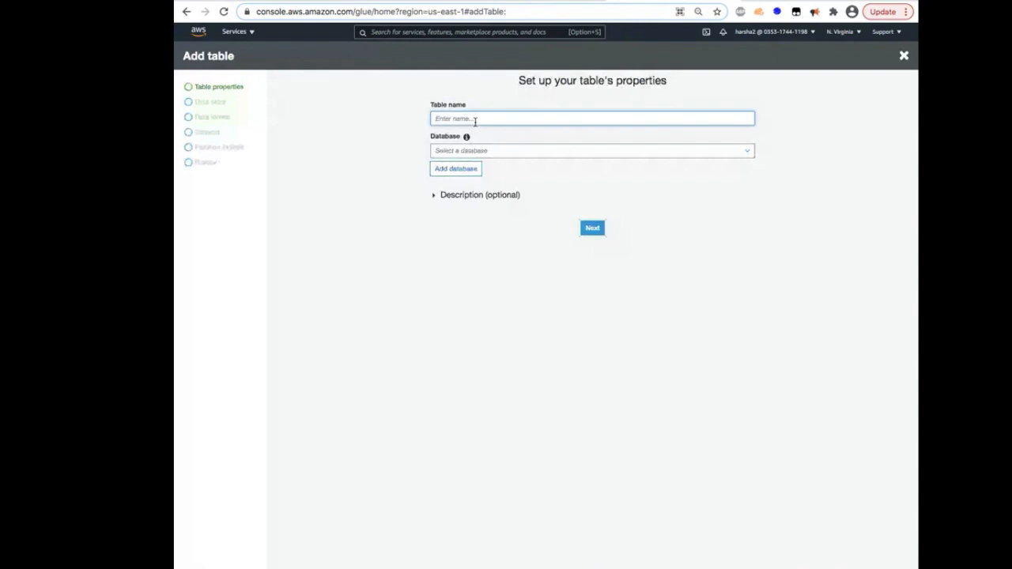
type("demostreamtaxi")
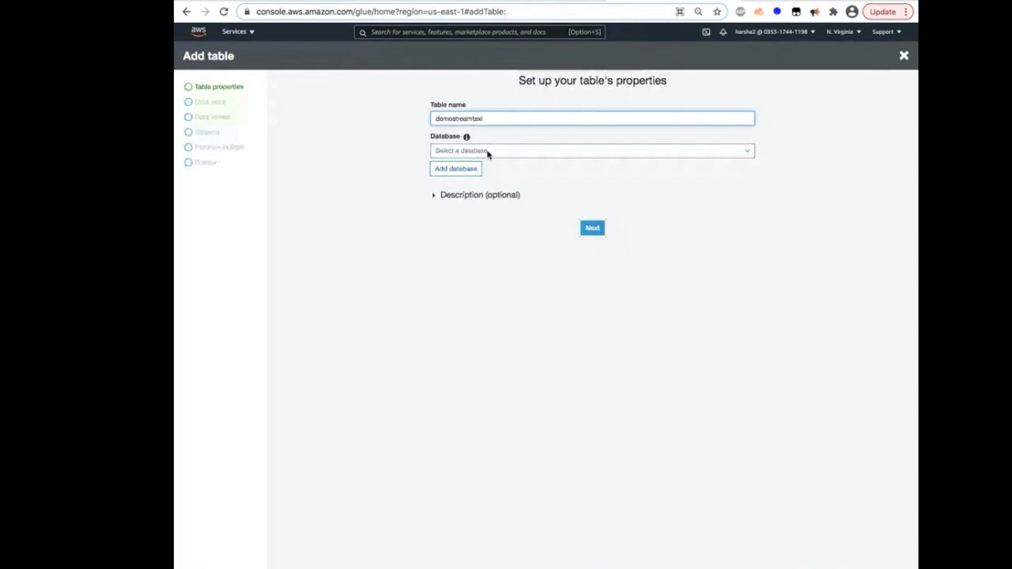
left_click(592, 150)
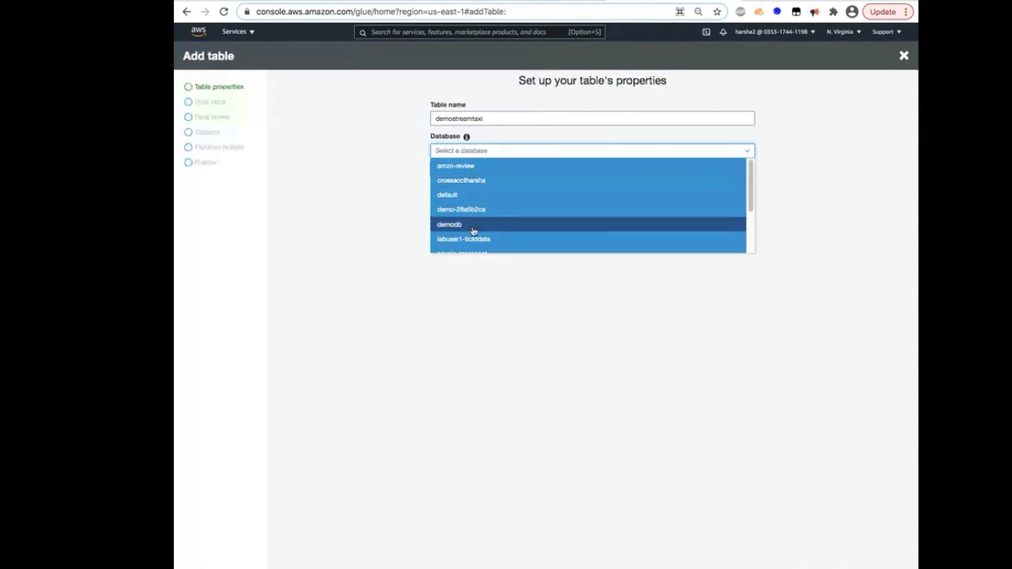
mouse_move(473, 231)
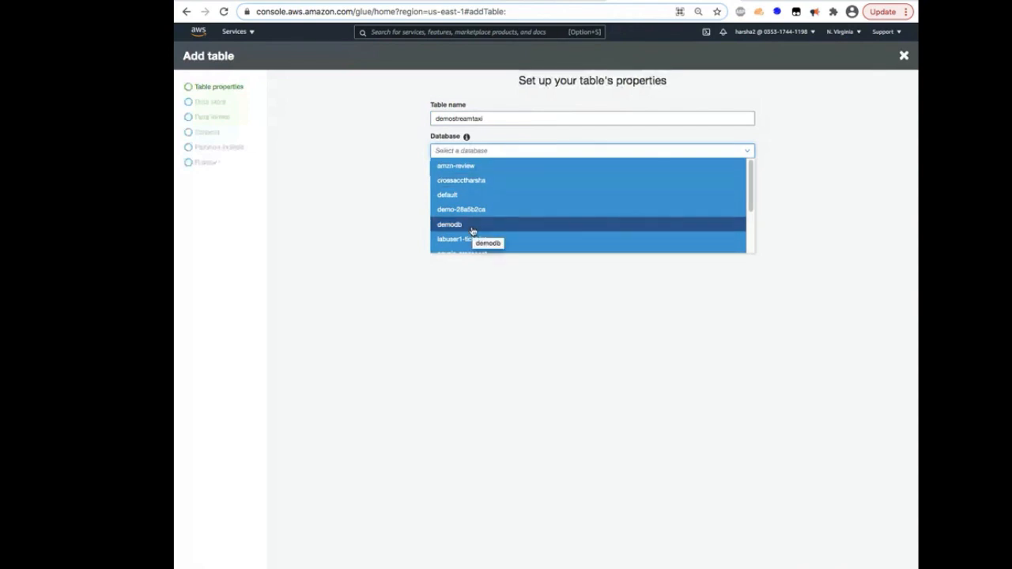
left_click(447, 224)
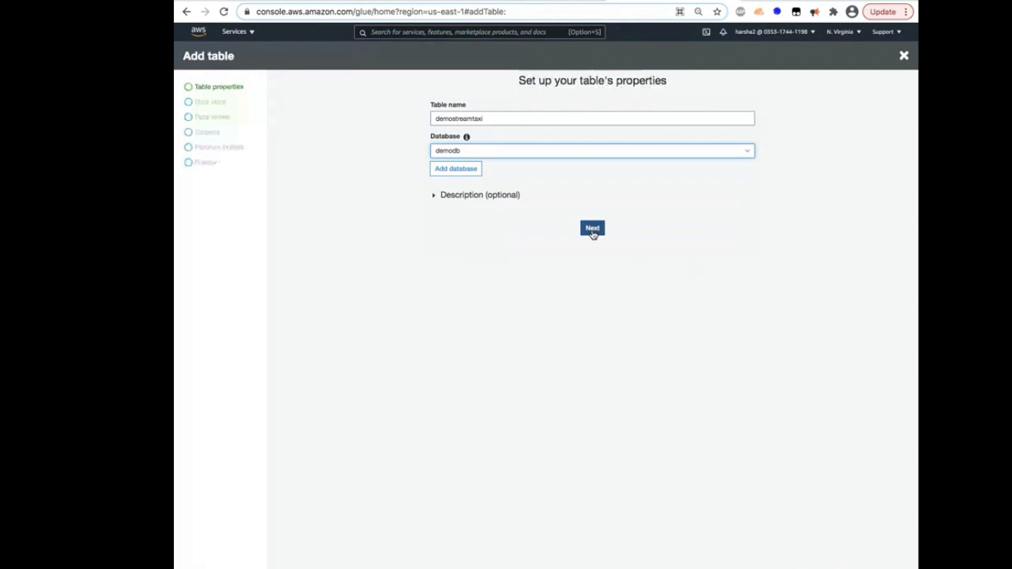
left_click(591, 228)
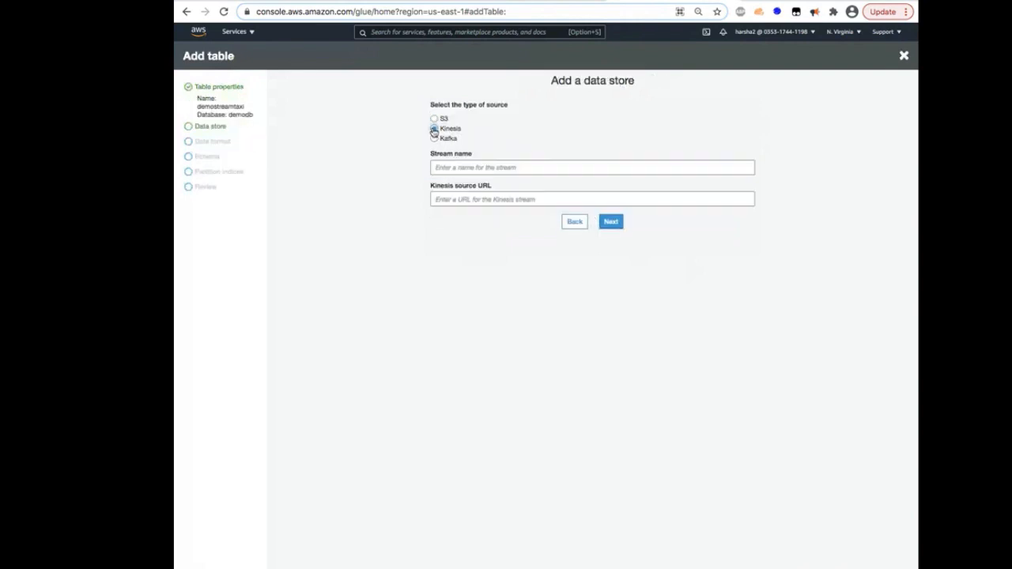
left_click(431, 130)
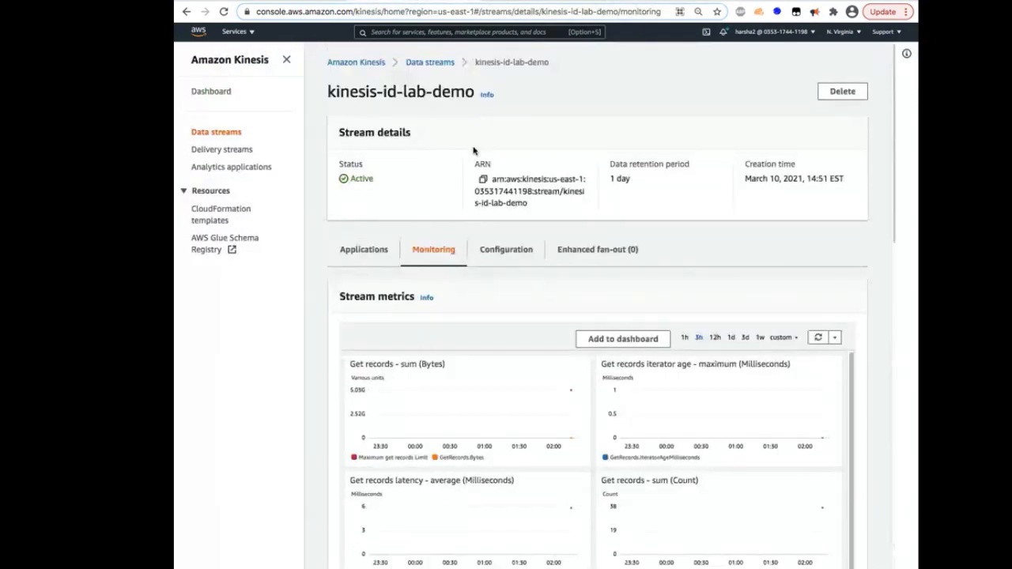
mouse_move(452, 51)
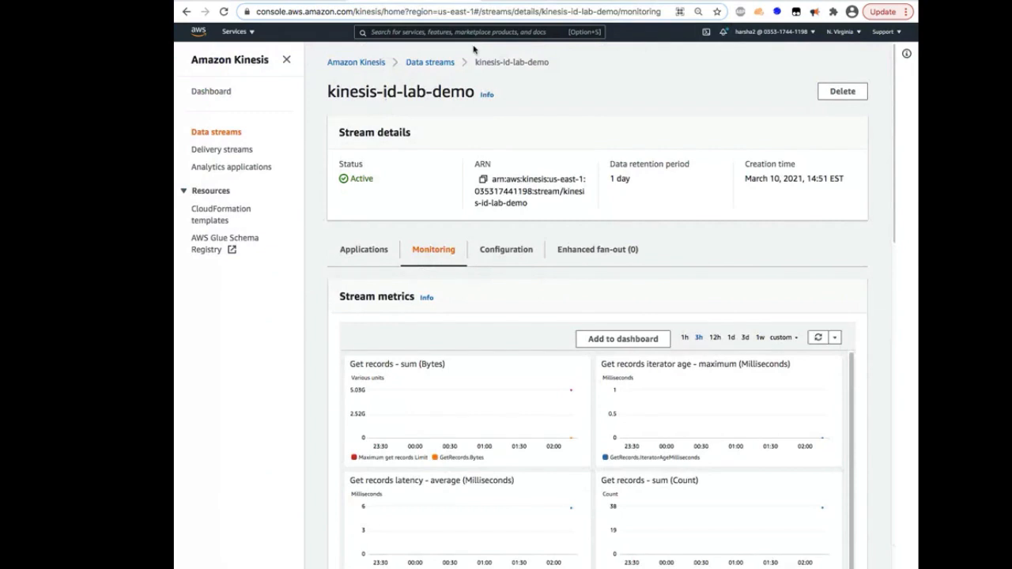
mouse_move(466, 49)
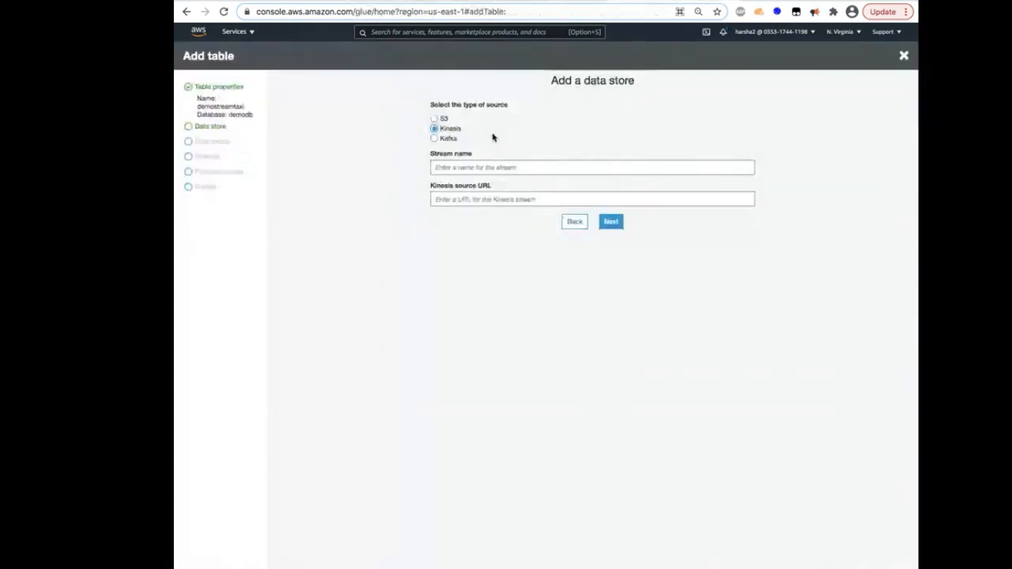
type("kinesis-id-lab-")
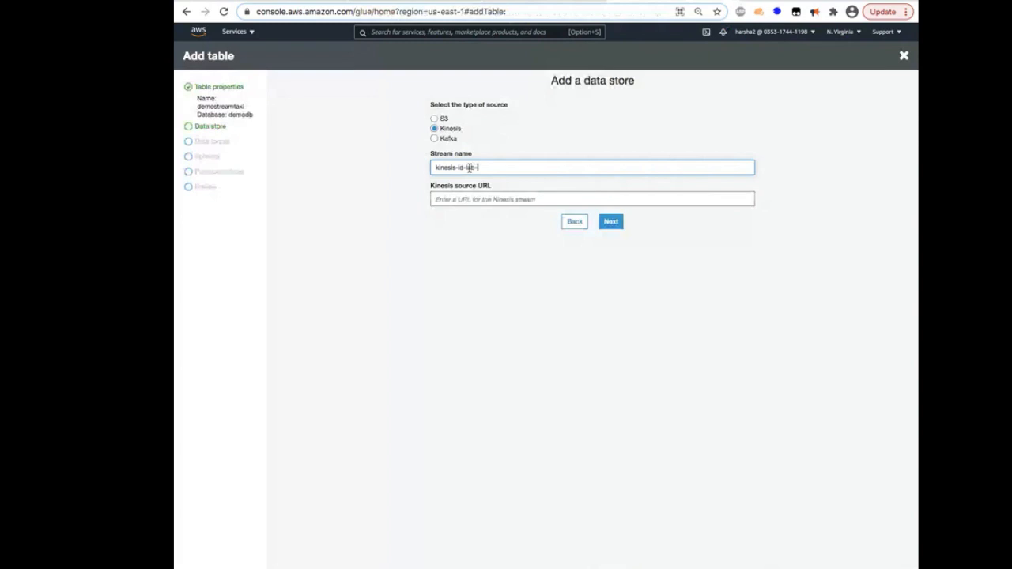
left_click(592, 199)
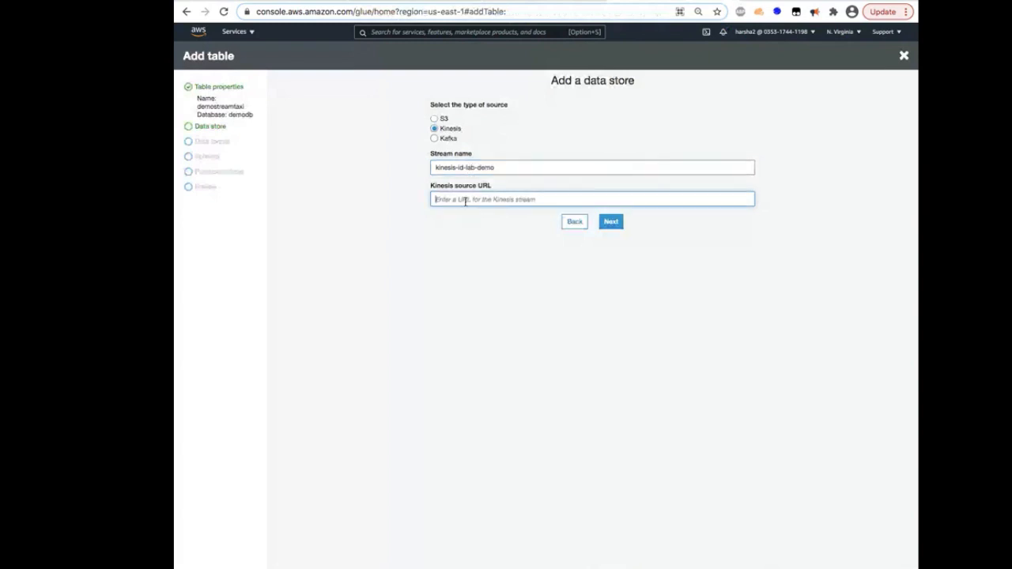
type("https://kinesis.us-east-1.amazonaws.com")
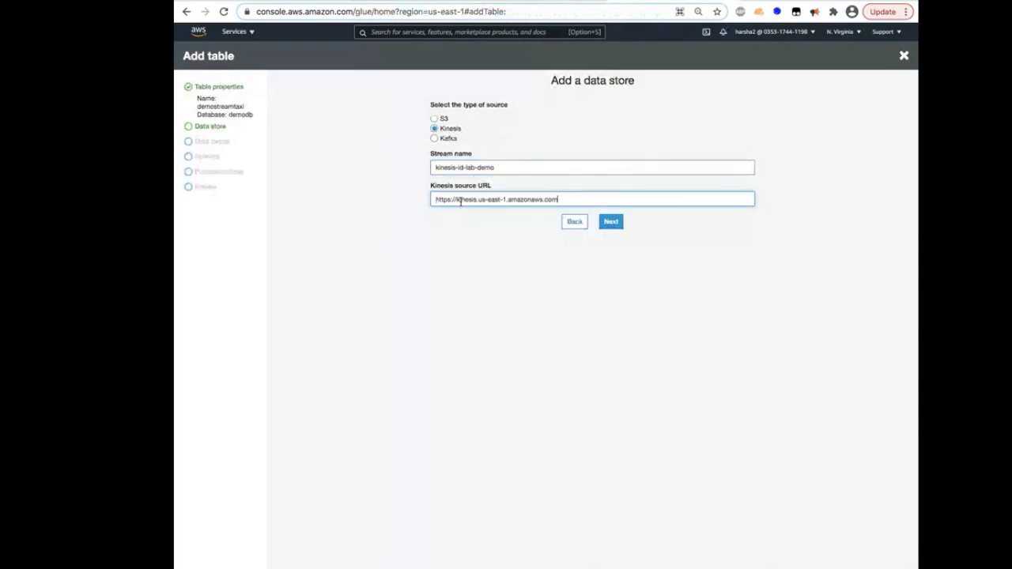
mouse_move(468, 215)
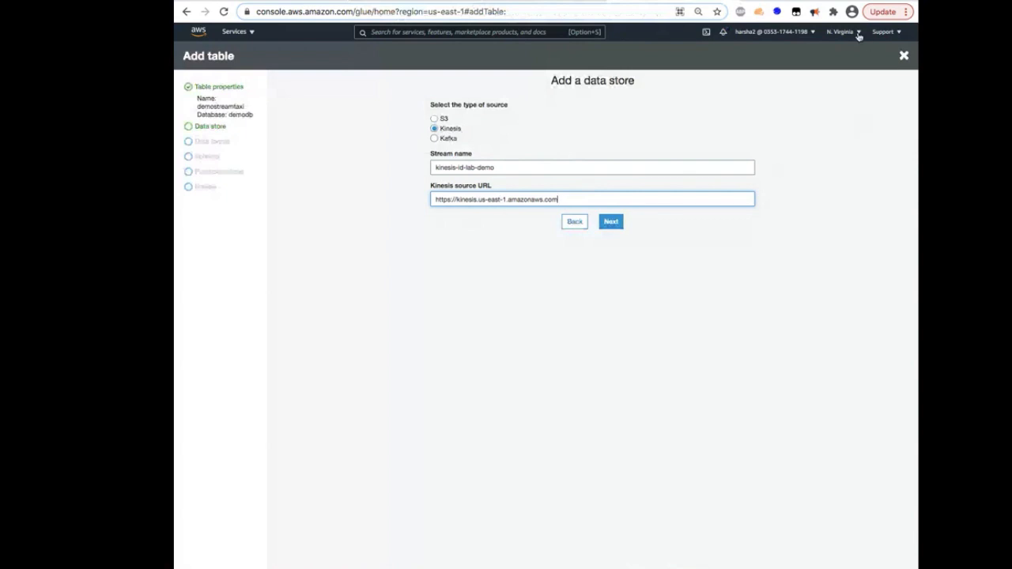
left_click(610, 221)
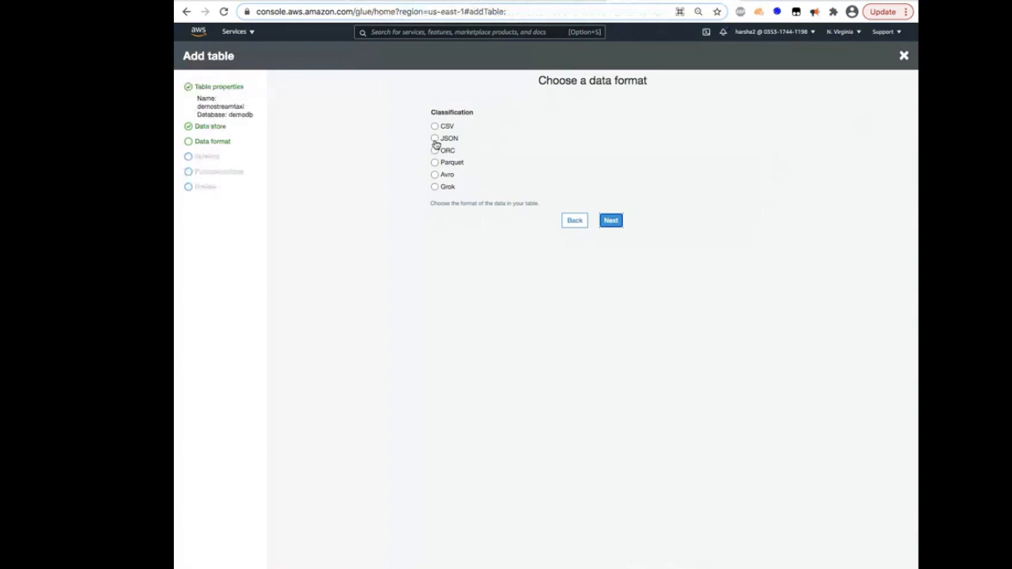
Choose JSON format, skip columns and partition indices, and finish creating the table
left_click(437, 137)
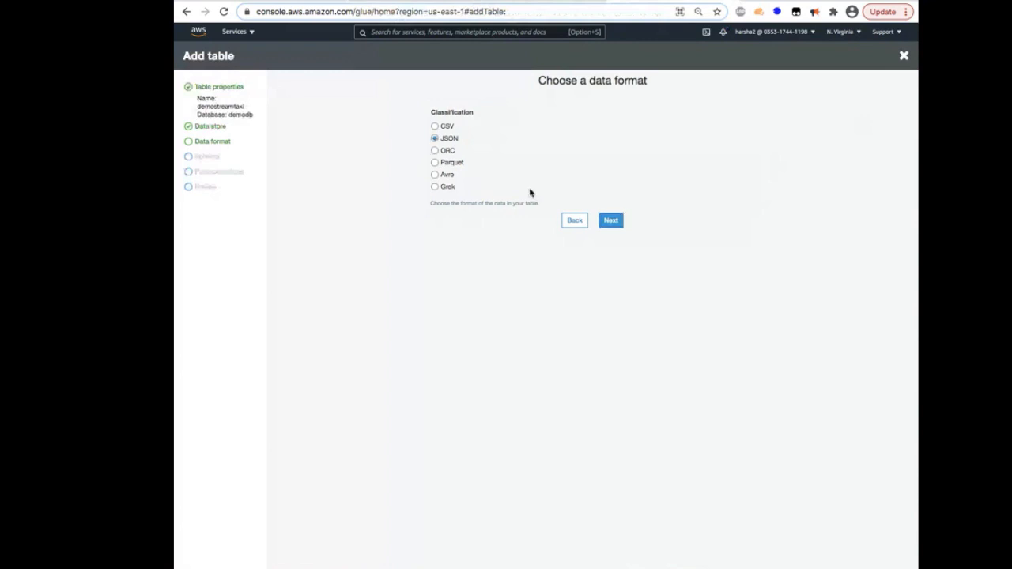
left_click(610, 220)
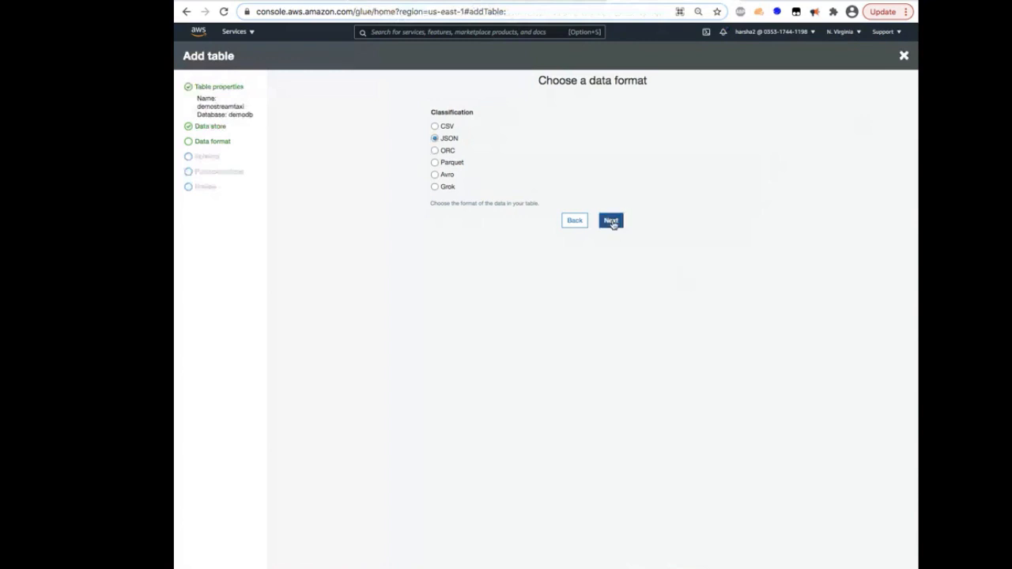
left_click(611, 222)
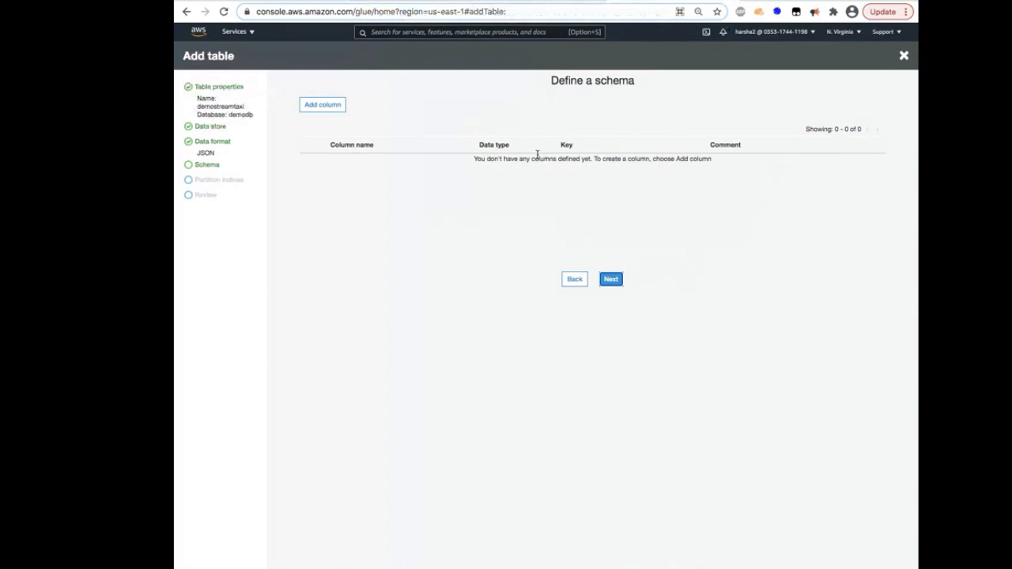
mouse_move(443, 173)
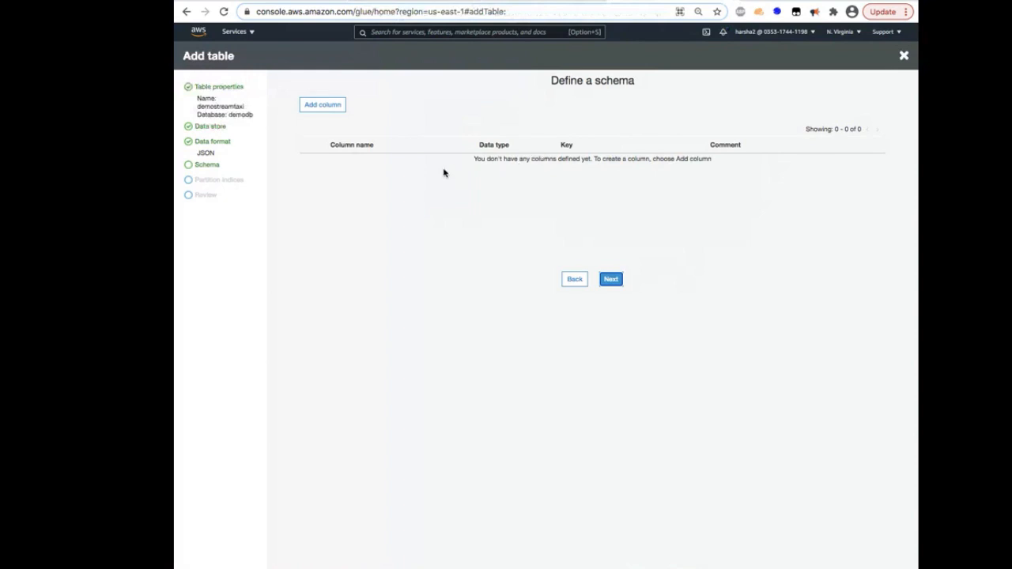
mouse_move(463, 227)
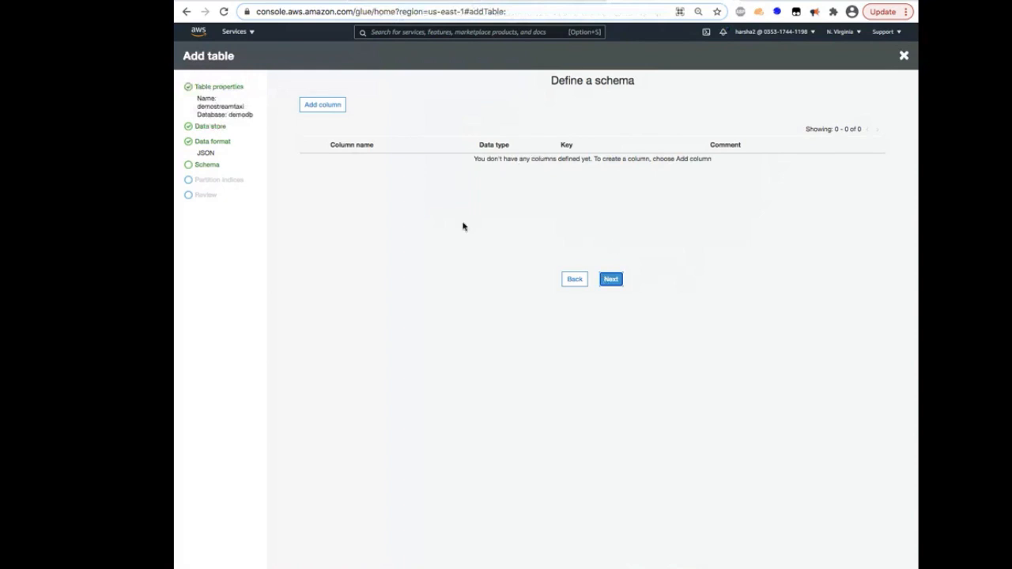
left_click(610, 278)
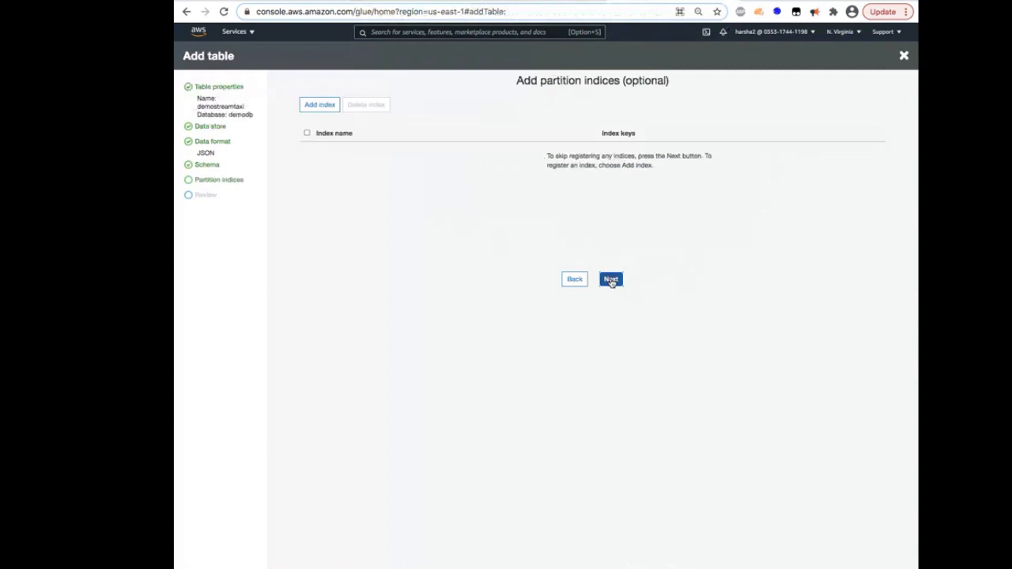
left_click(611, 278)
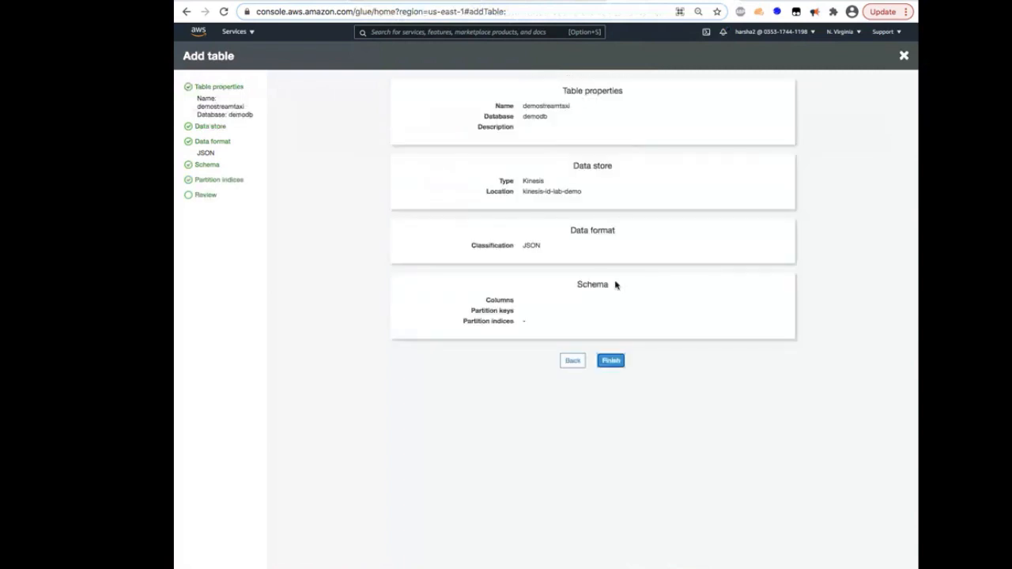
left_click(610, 361)
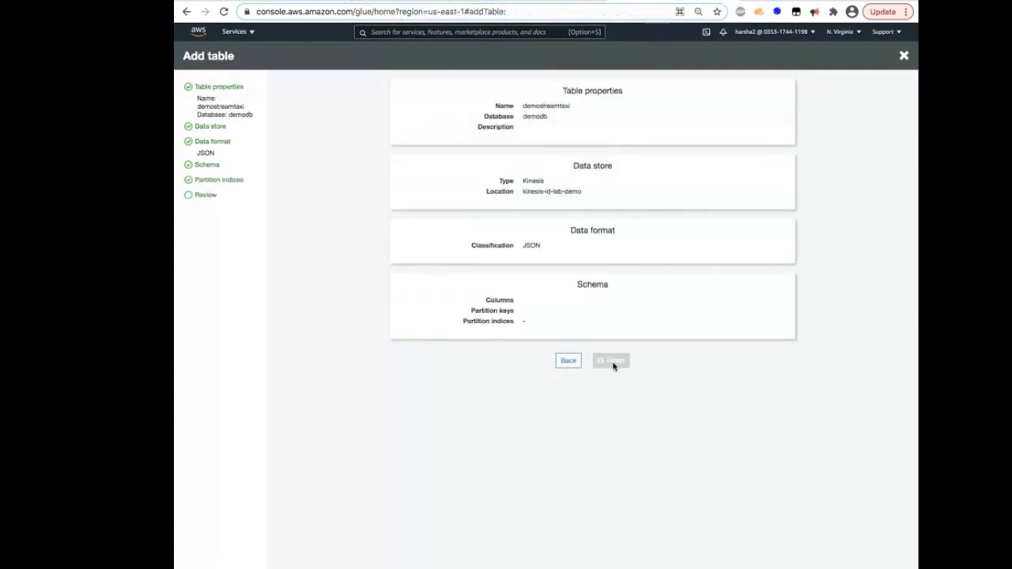
left_click(610, 360)
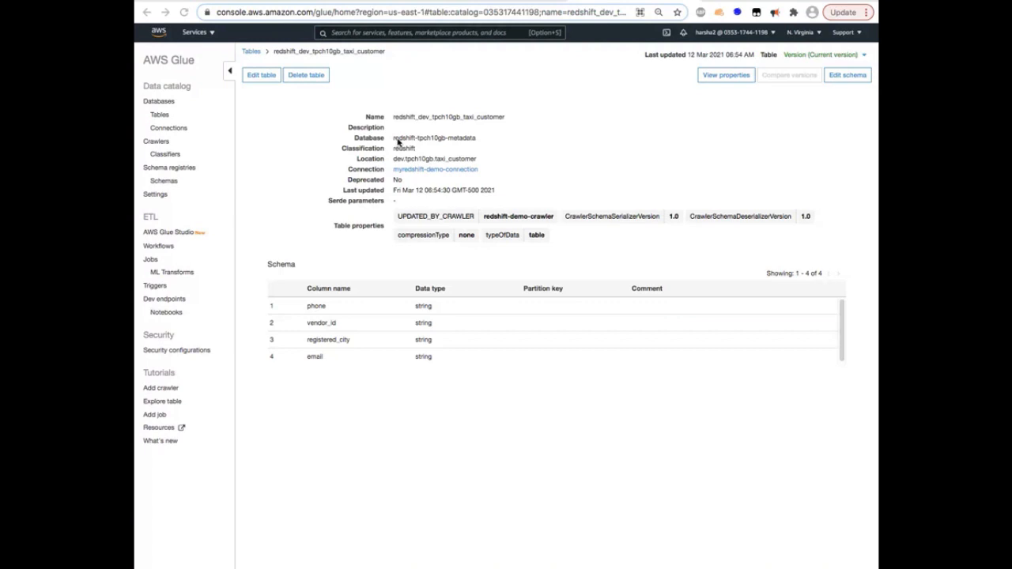
mouse_move(402, 161)
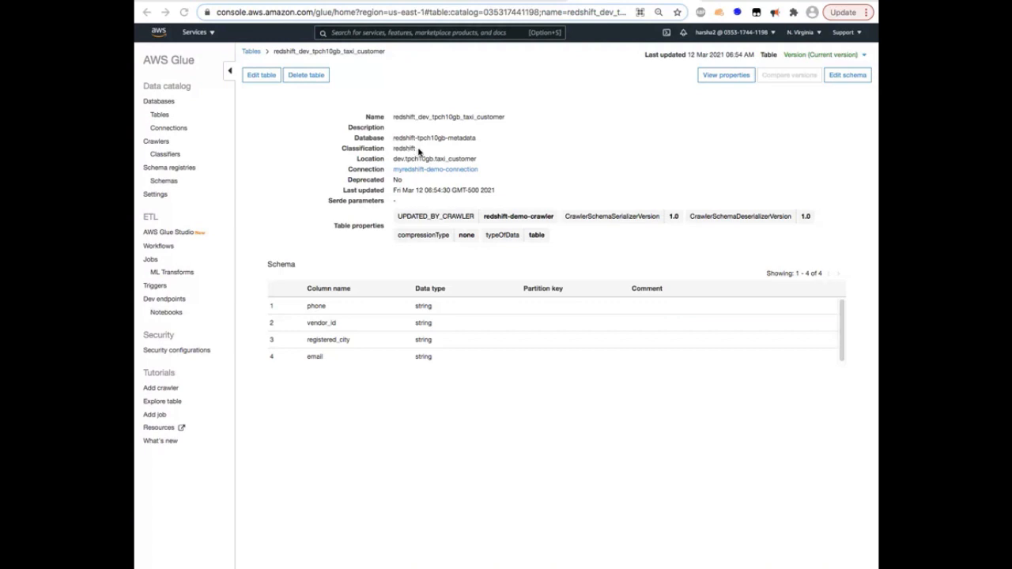
mouse_move(471, 143)
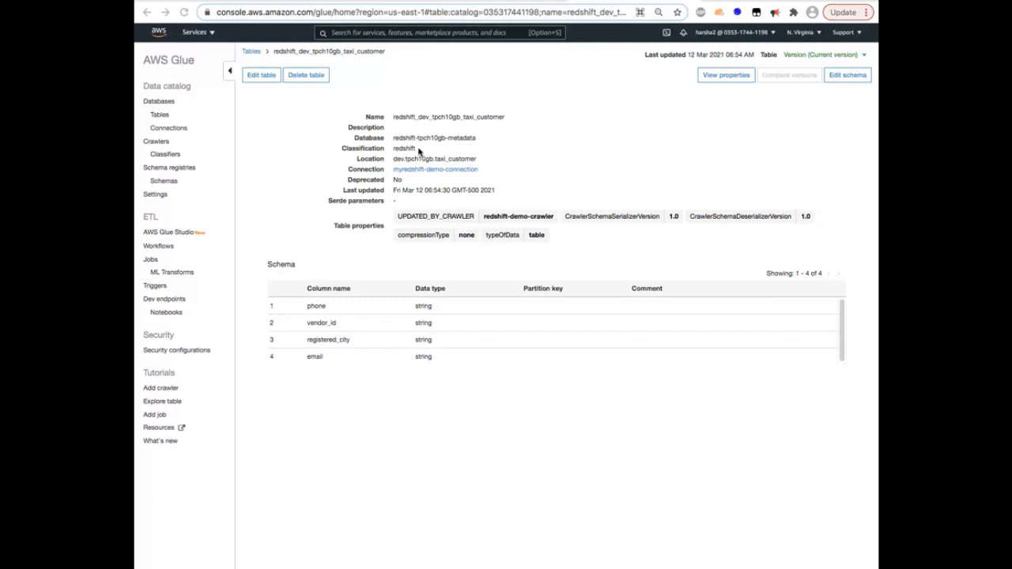
double_click(401, 148)
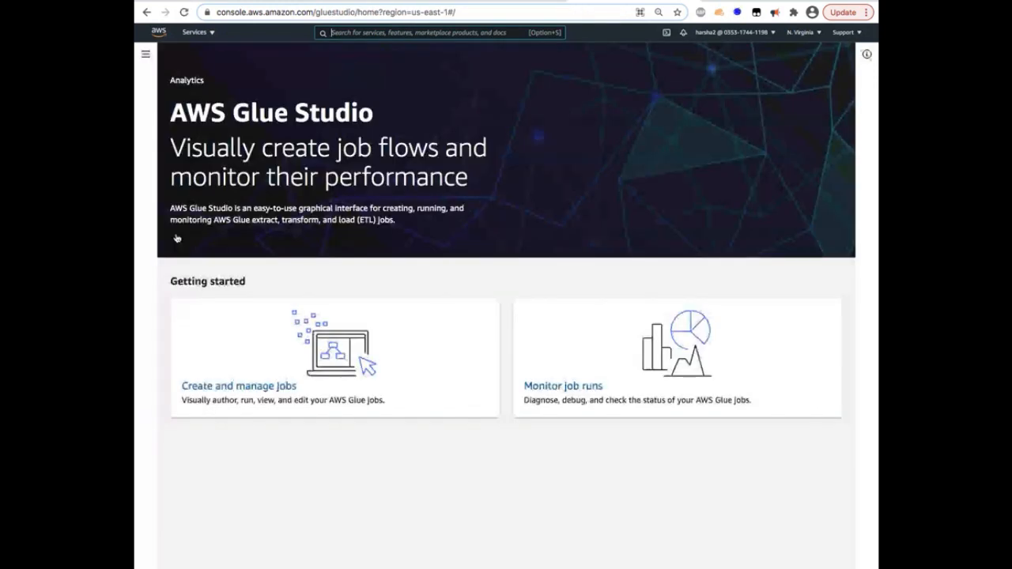
Create a blank-graph Glue Studio job and begin renaming it demostreametl
left_click(142, 53)
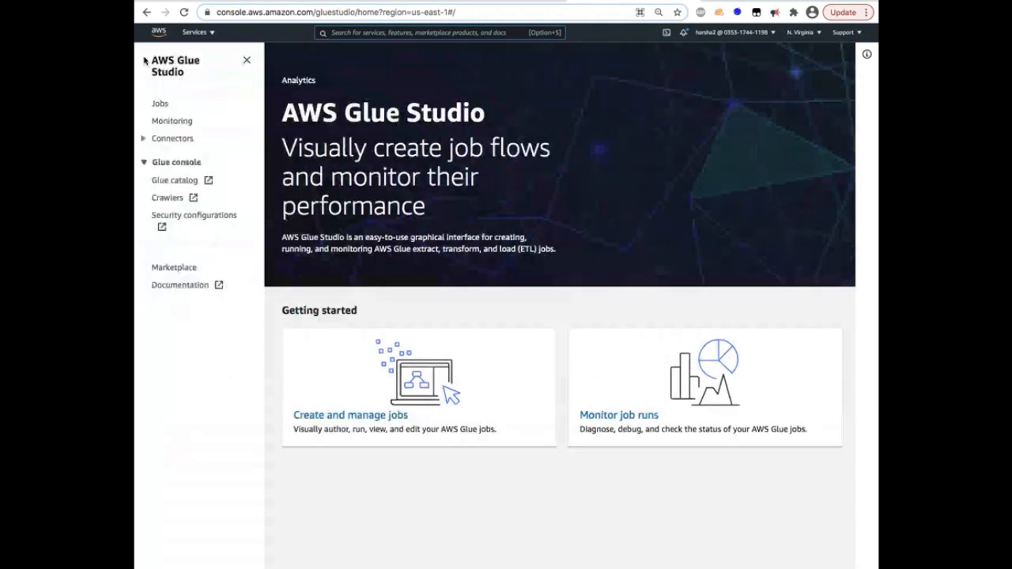
left_click(159, 104)
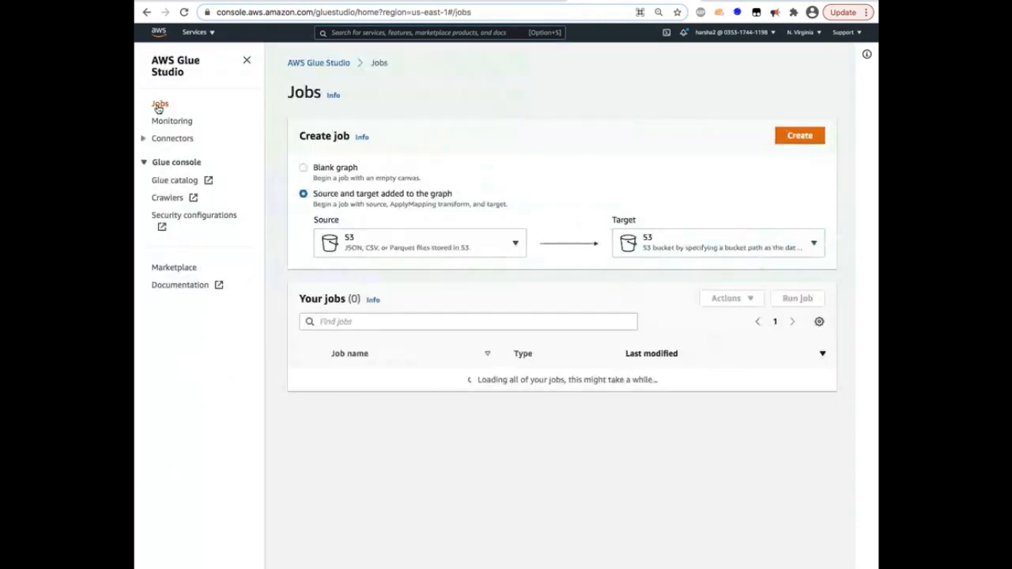
left_click(304, 168)
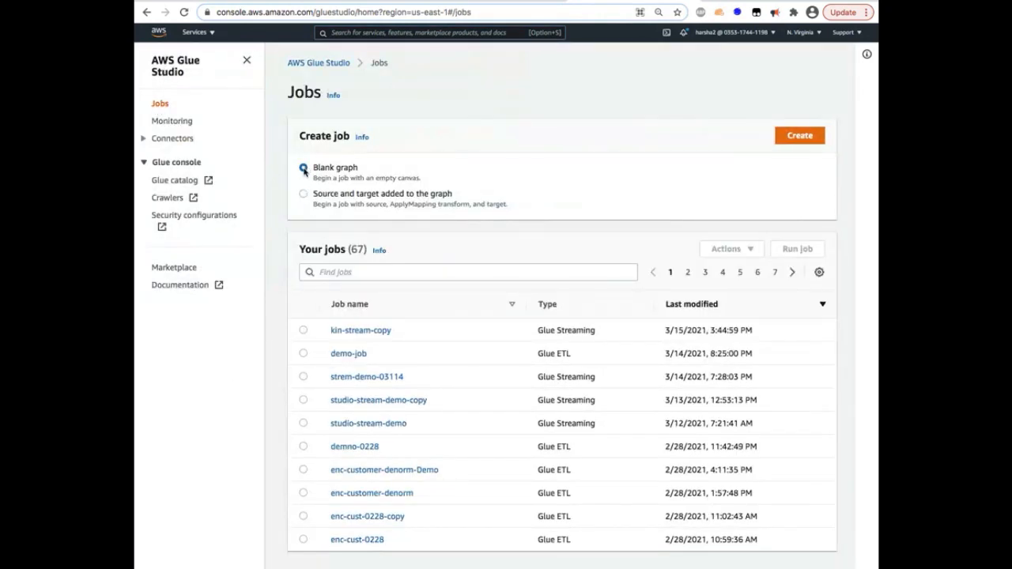
left_click(800, 136)
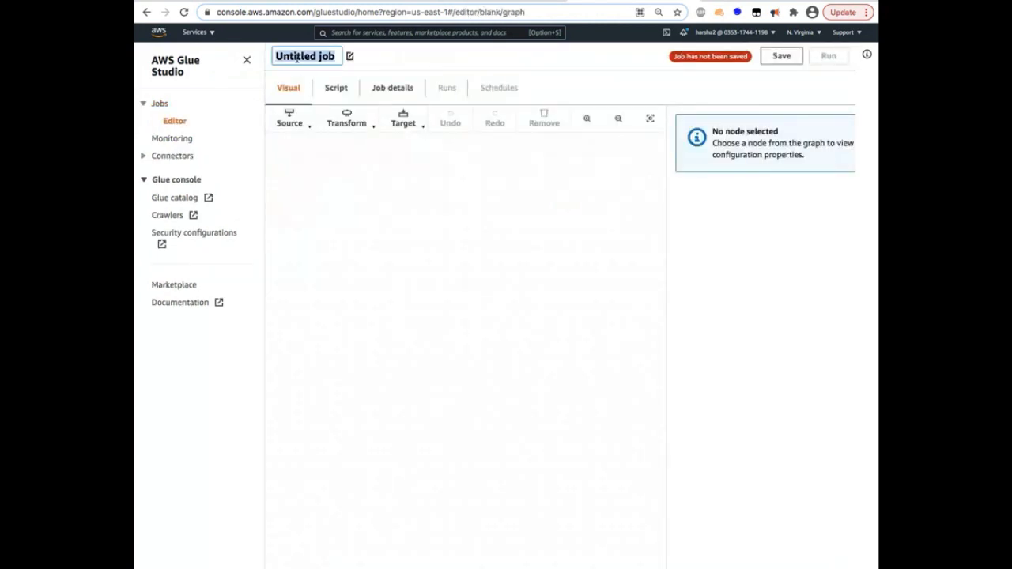
type("demostreametl")
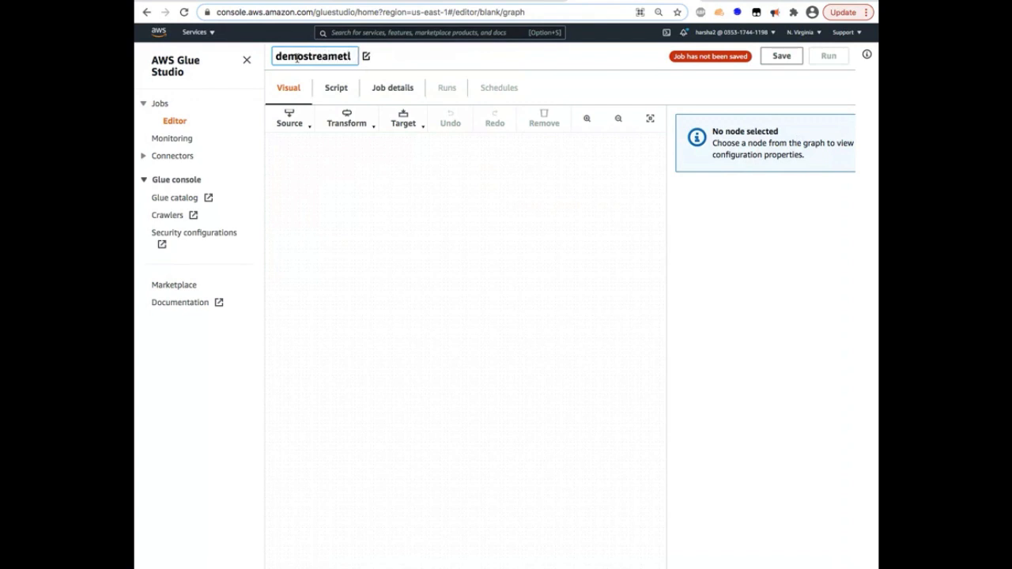
Add a Kinesis source reading table demostreamtaxi from database demodb
left_click(288, 119)
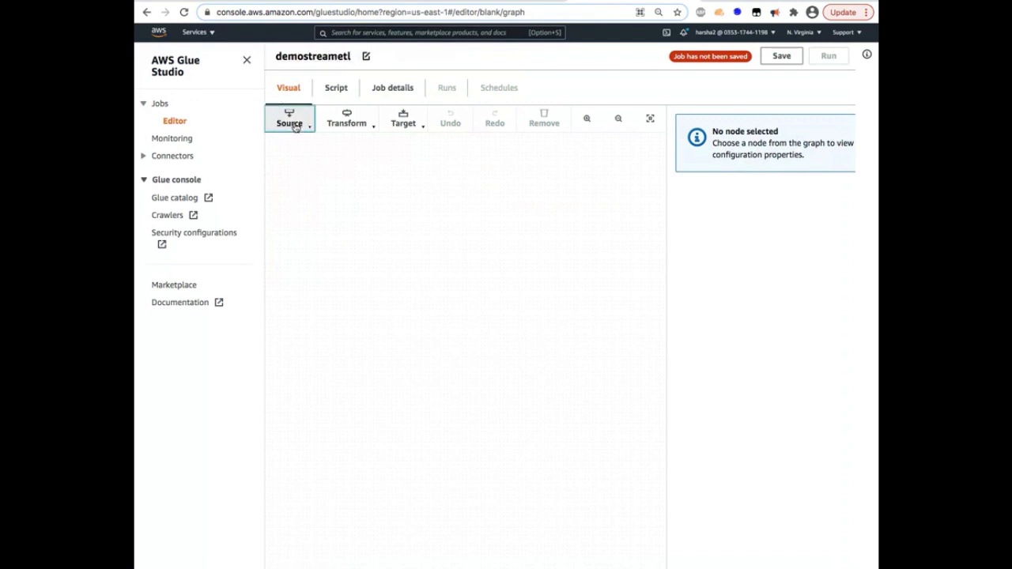
left_click(288, 118)
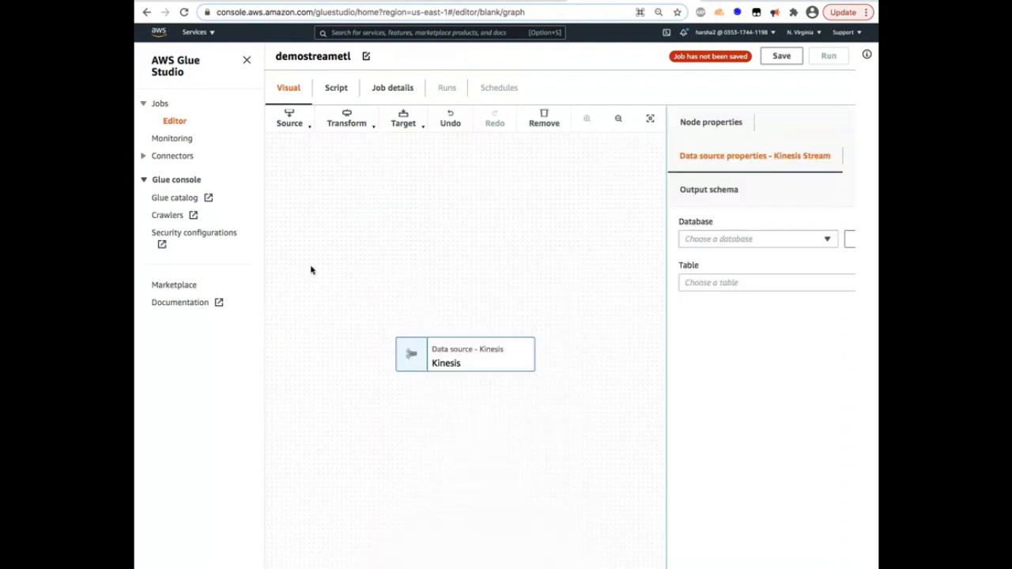
left_click(756, 239)
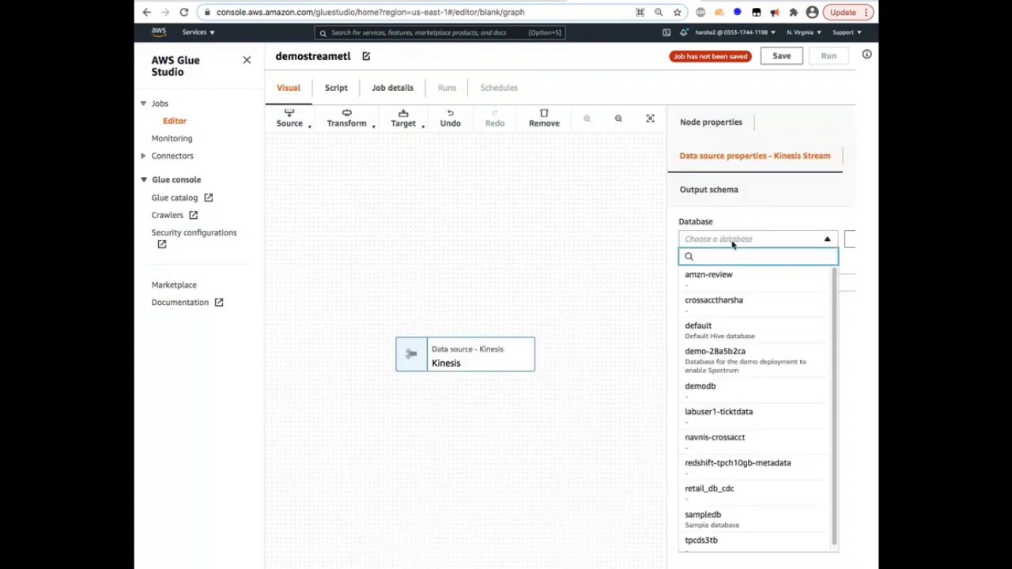
left_click(702, 385)
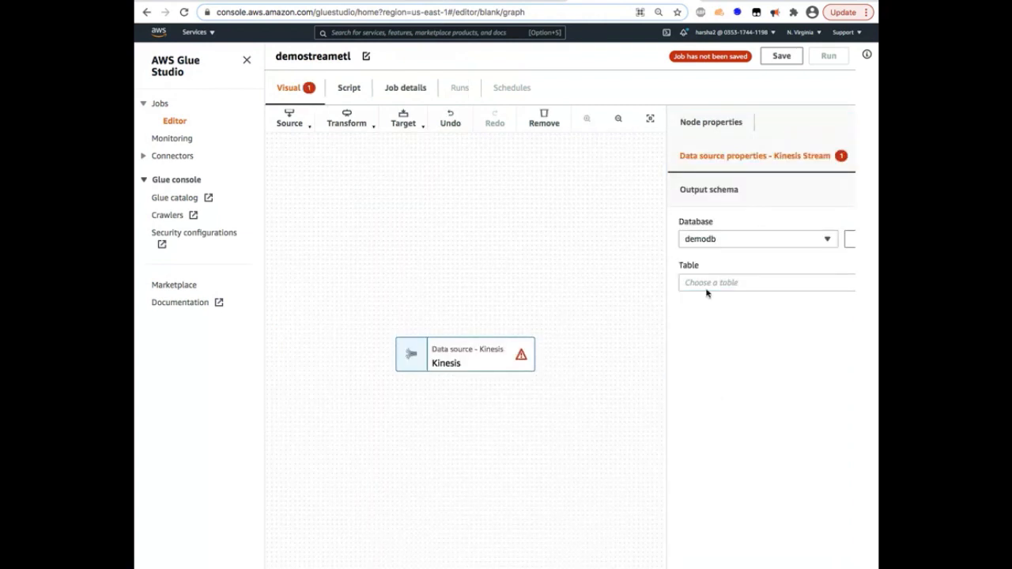
left_click(757, 282)
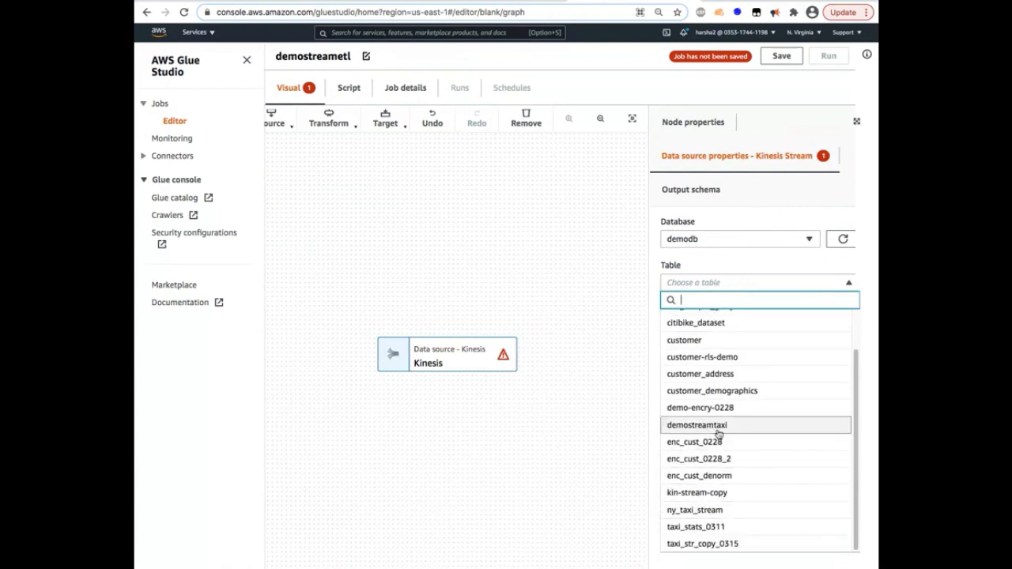
left_click(699, 424)
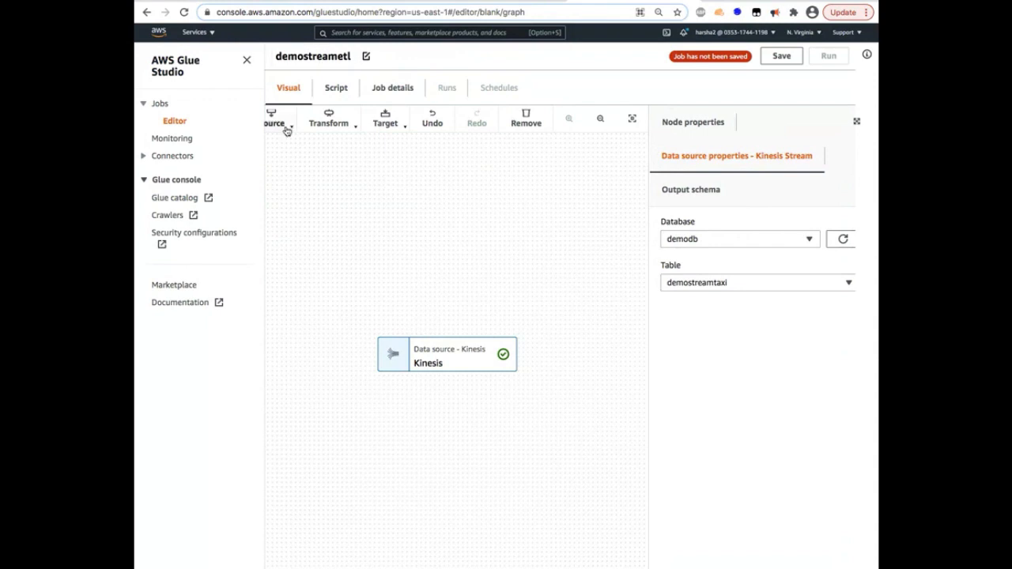
Add a Redshift source node and choose its database
left_click(275, 119)
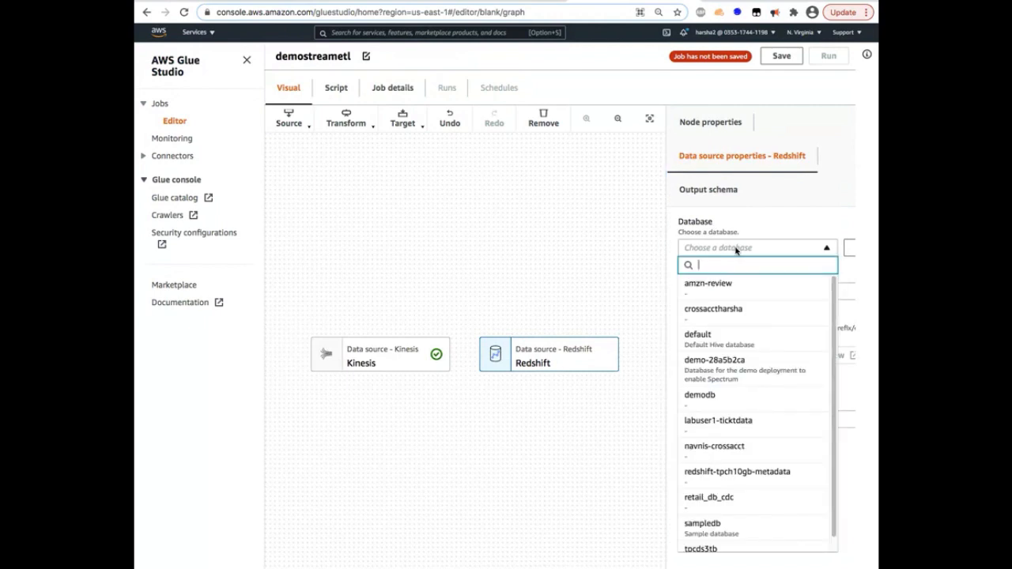
left_click(737, 471)
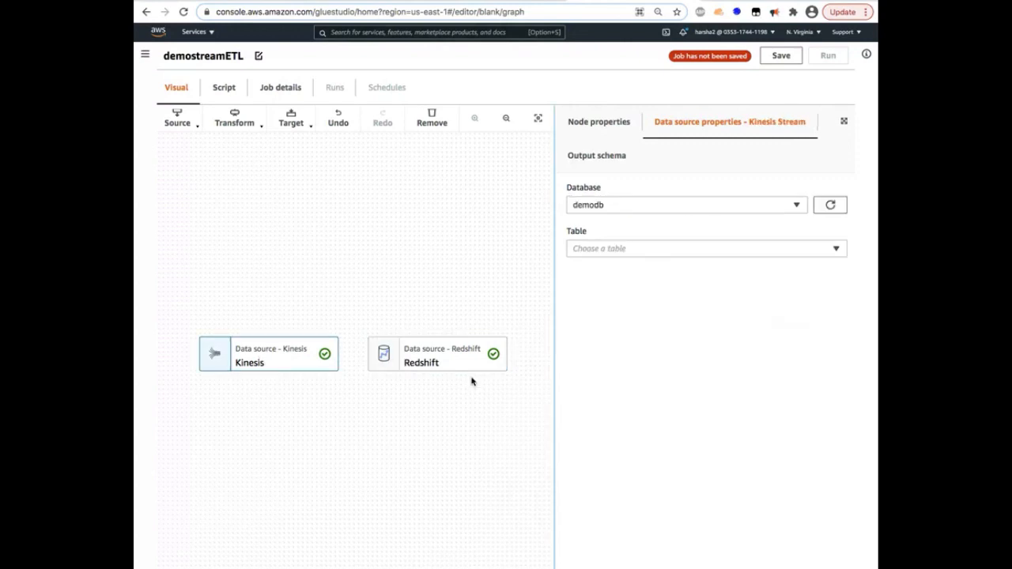
left_click(704, 248)
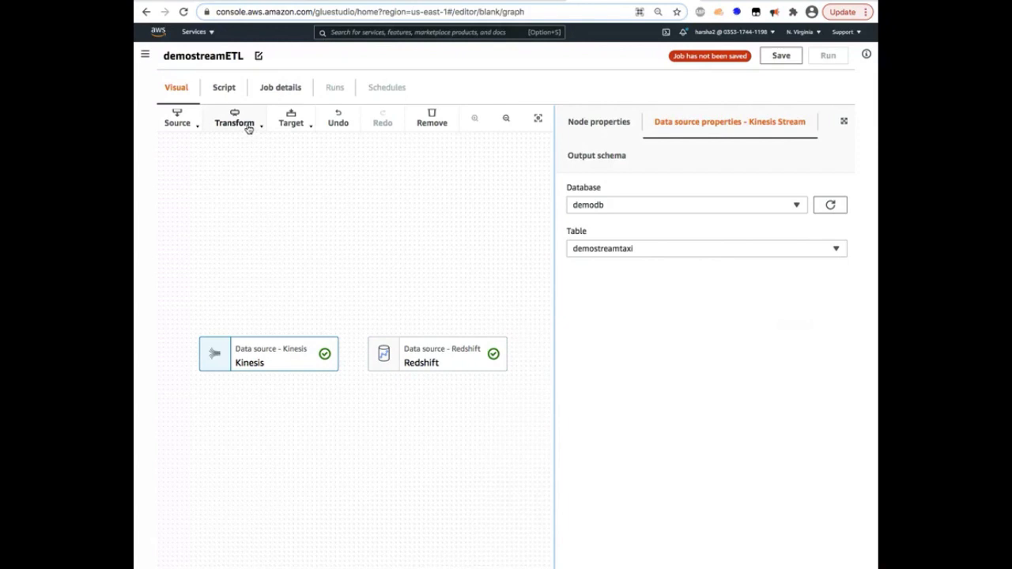
mouse_move(452, 348)
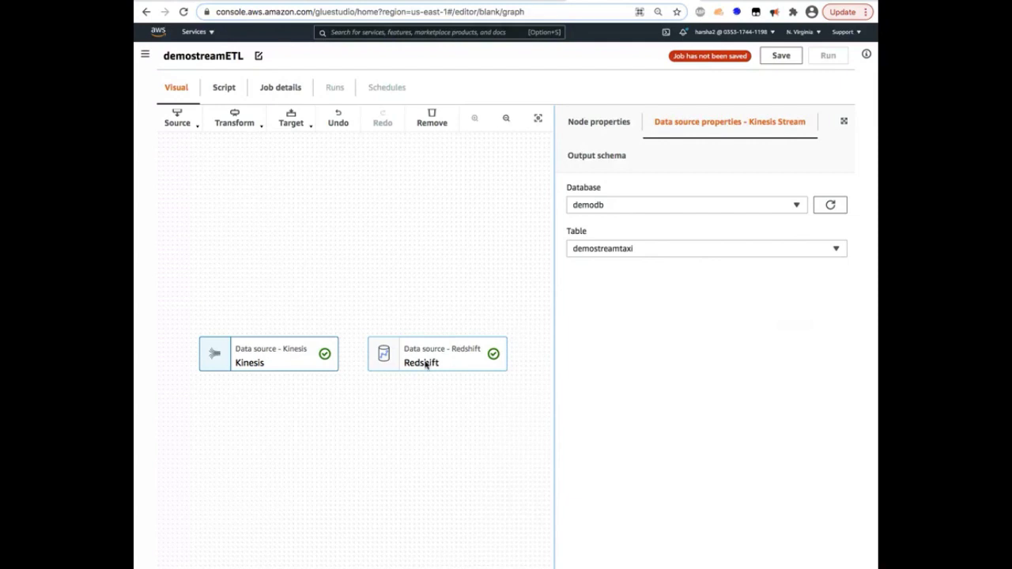
mouse_move(457, 202)
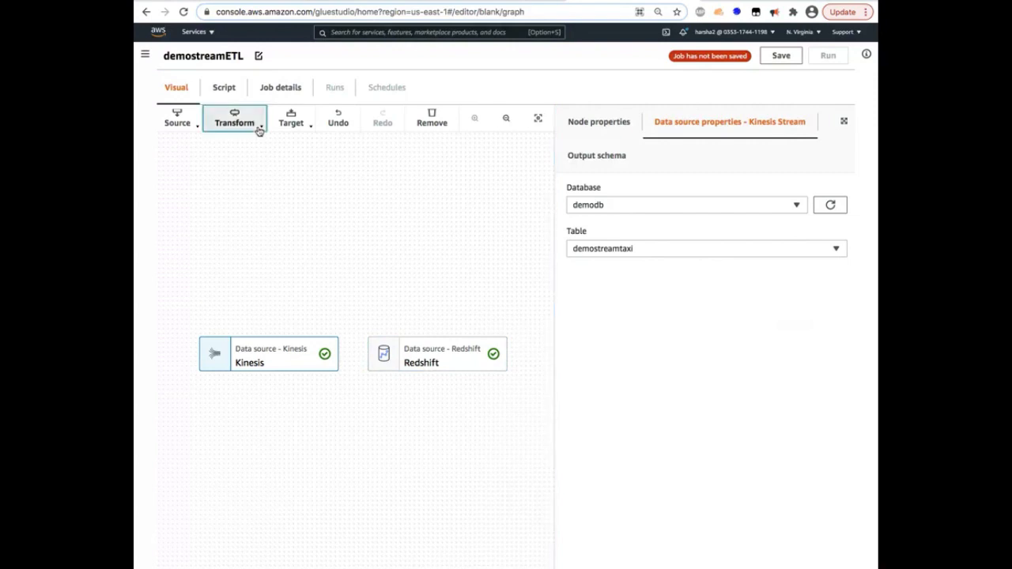
Add a Custom transform node with Kinesis and Redshift sources as parents
left_click(234, 119)
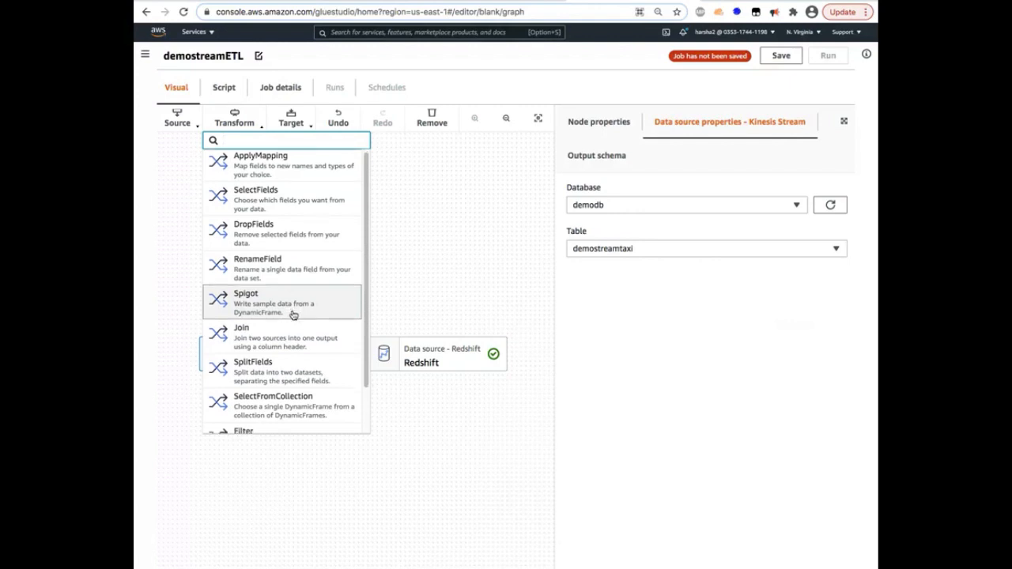
scroll("down", 3)
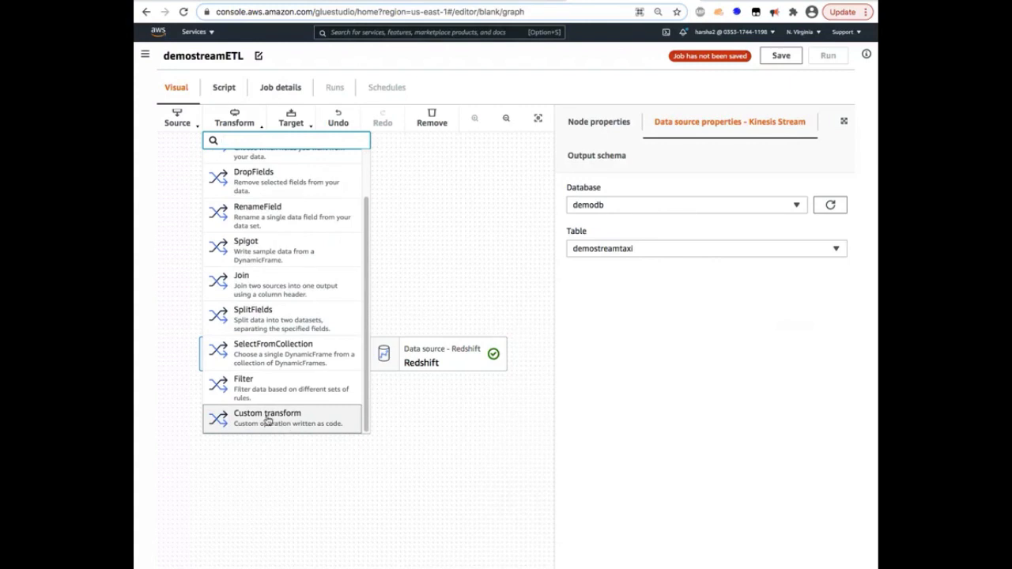
left_click(265, 418)
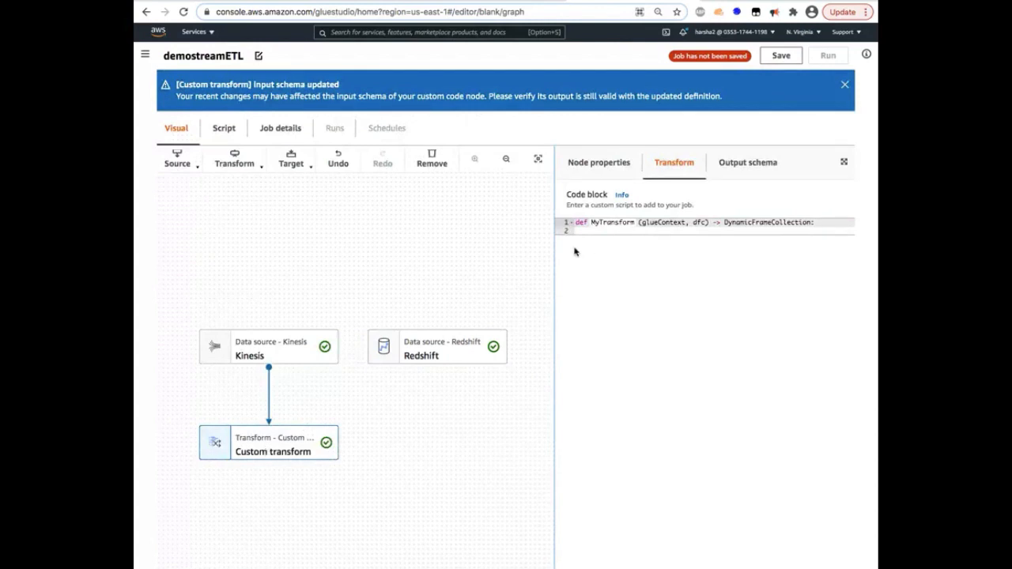
left_click(600, 161)
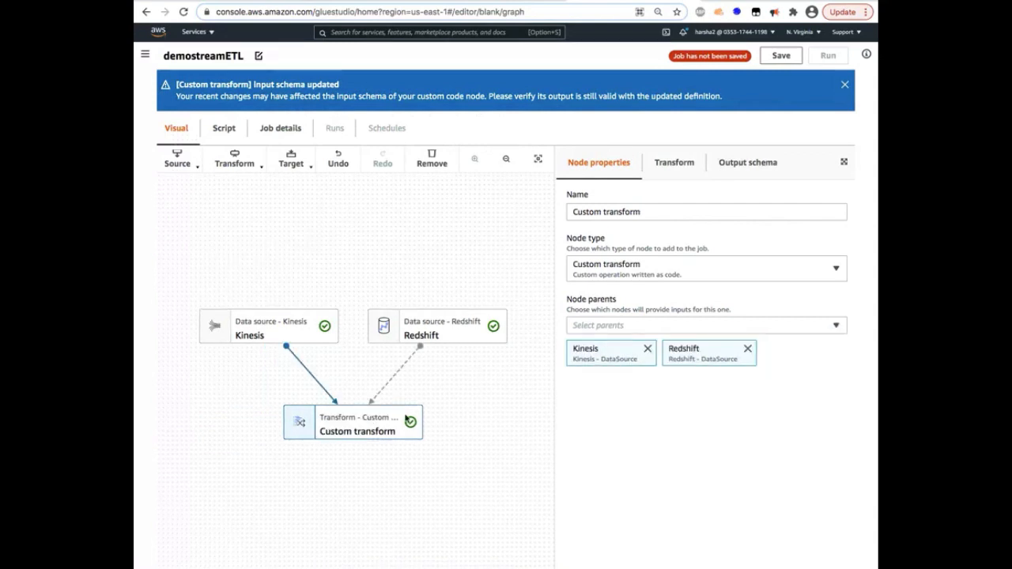
mouse_move(372, 443)
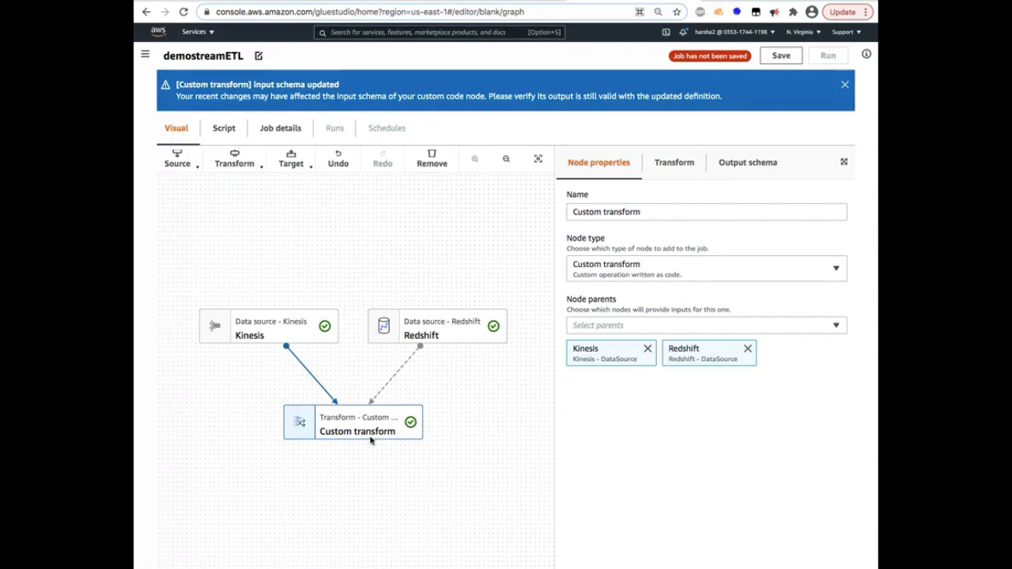
left_click(673, 162)
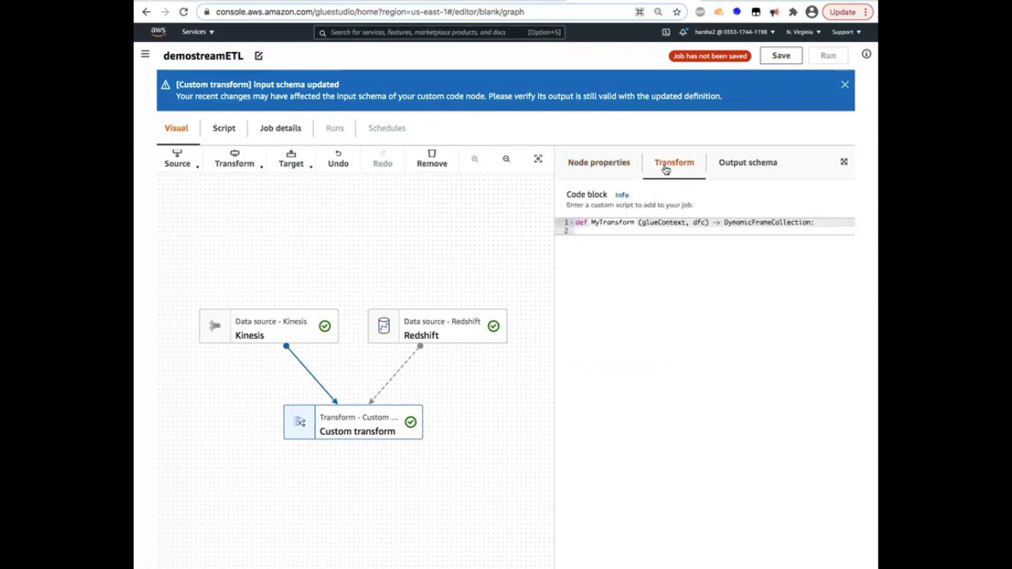
Paste the MyTransform PySpark script computing vendor trip statistics into the code block
left_click(588, 231)
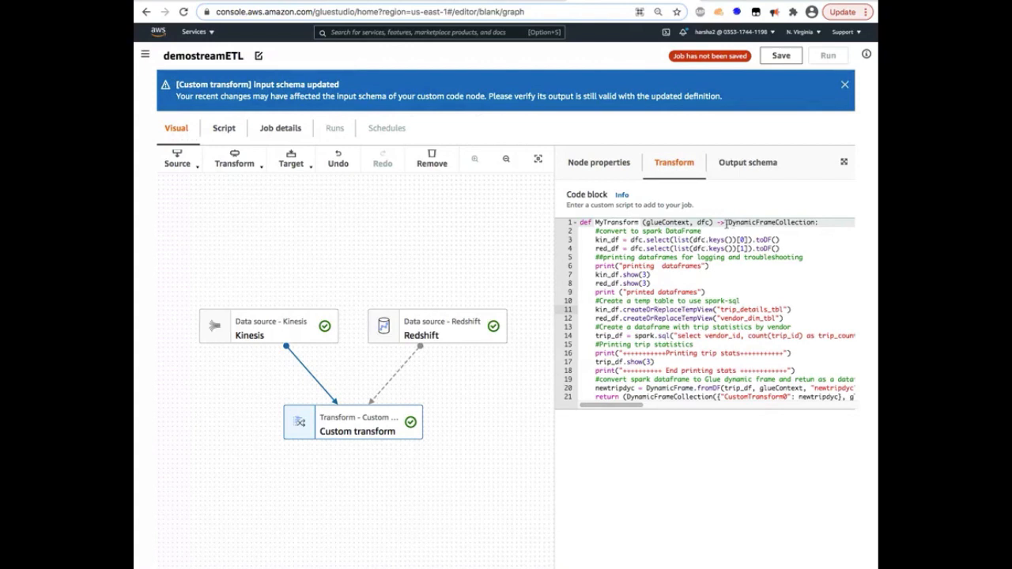
mouse_move(718, 227)
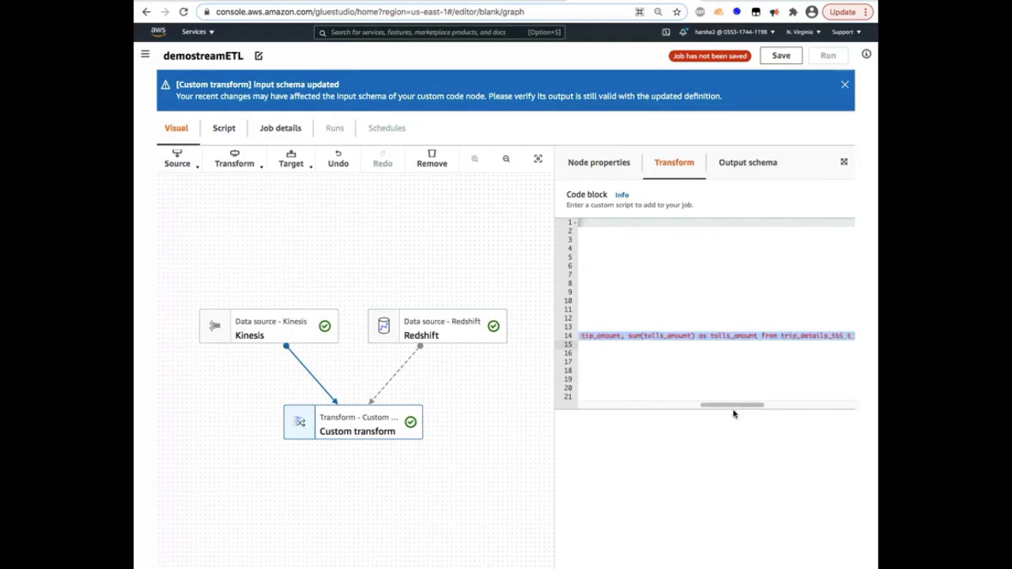
left_click_drag(727, 405, 759, 405)
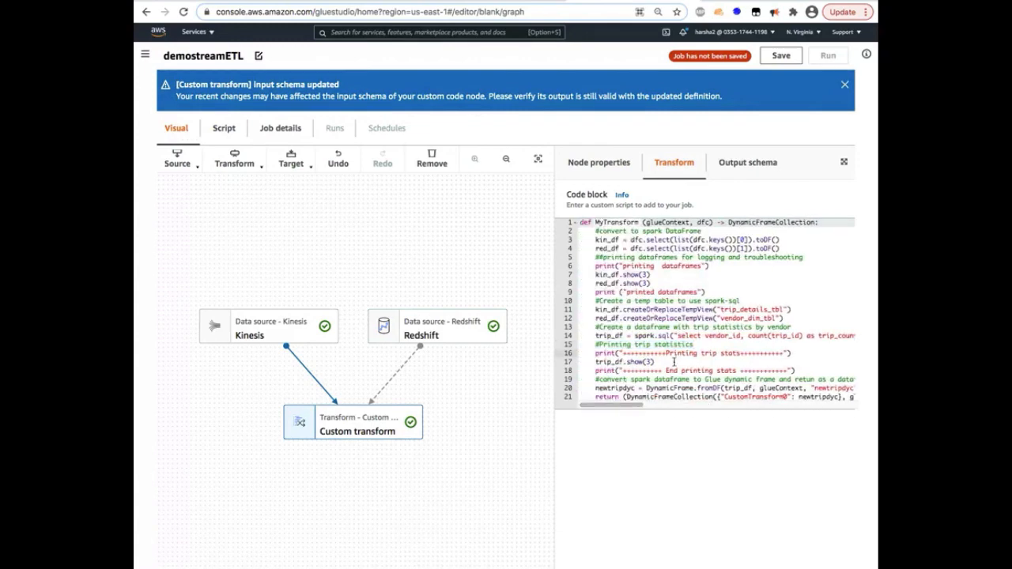
mouse_move(694, 412)
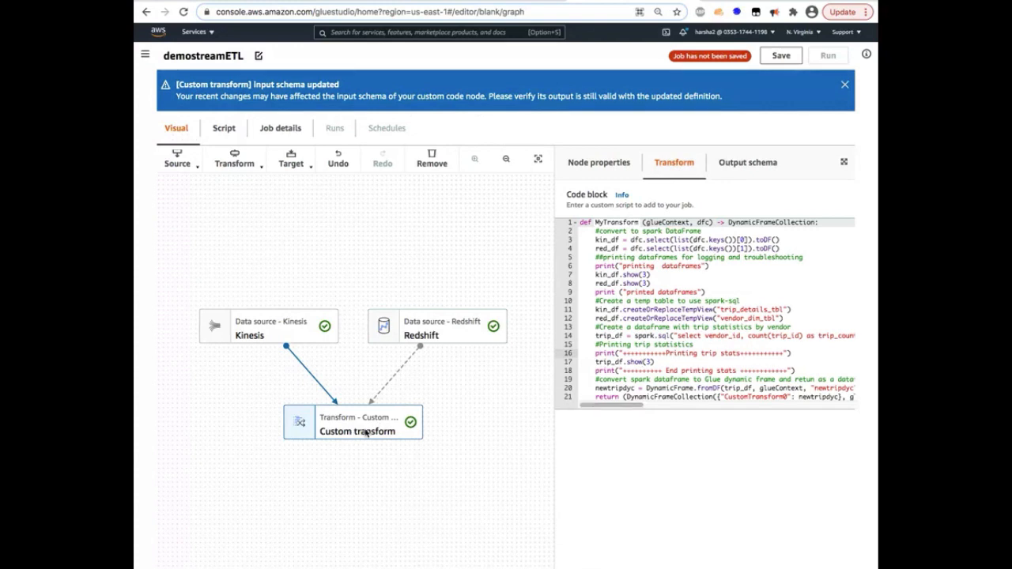
mouse_move(306, 202)
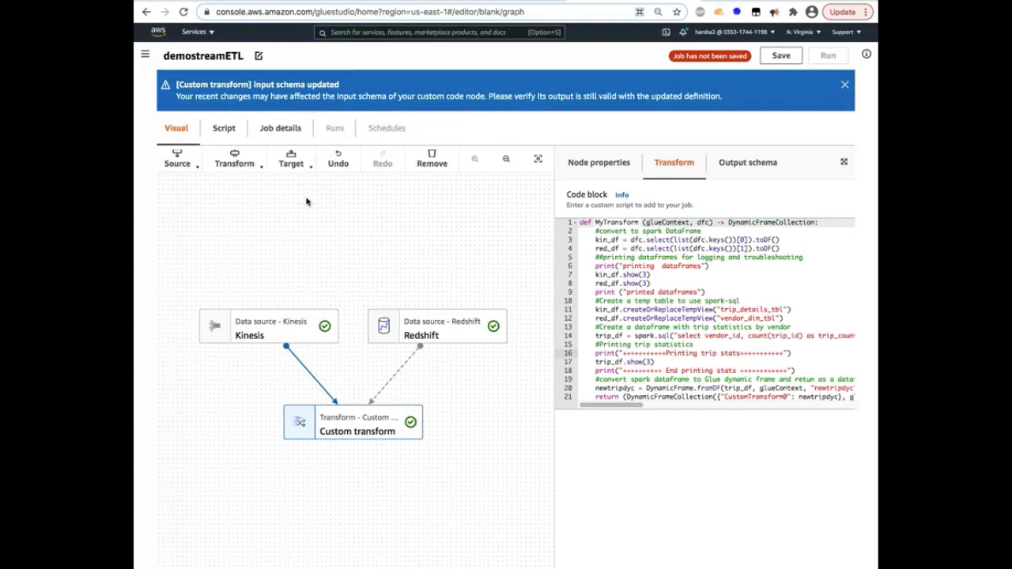
mouse_move(253, 166)
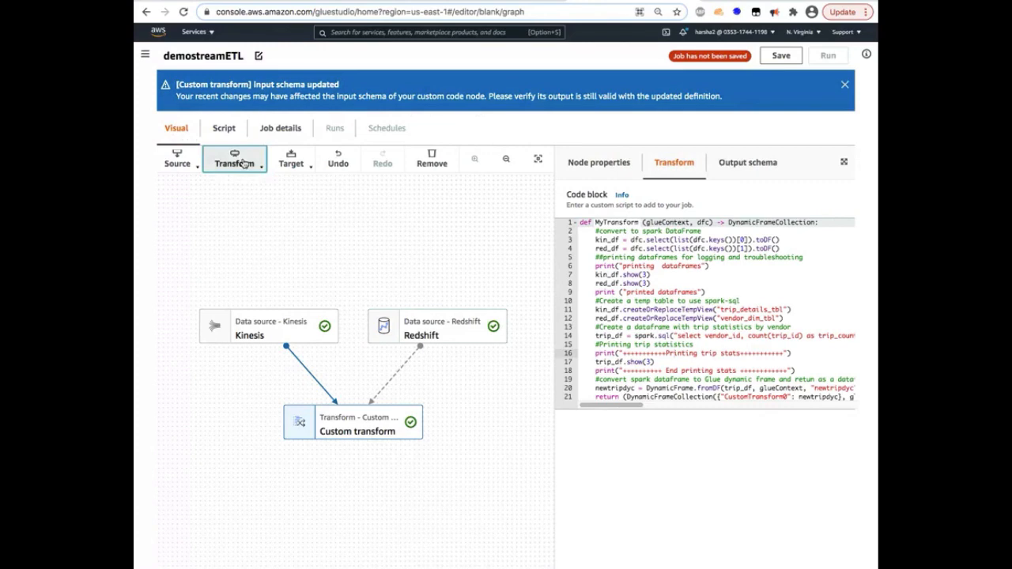
Add a SelectFromCollection node after the custom transform with frame index 0
left_click(234, 158)
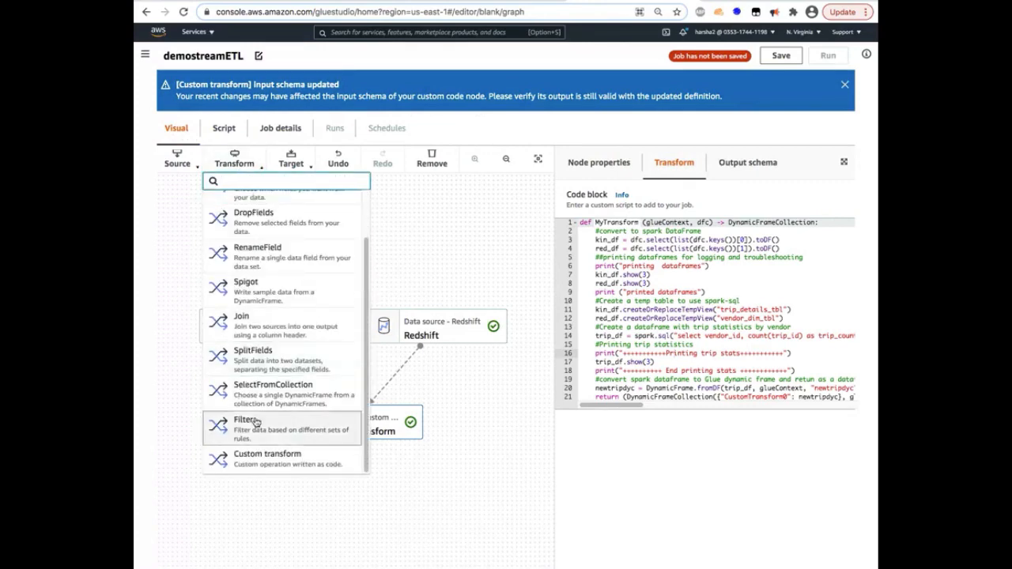
left_click(272, 384)
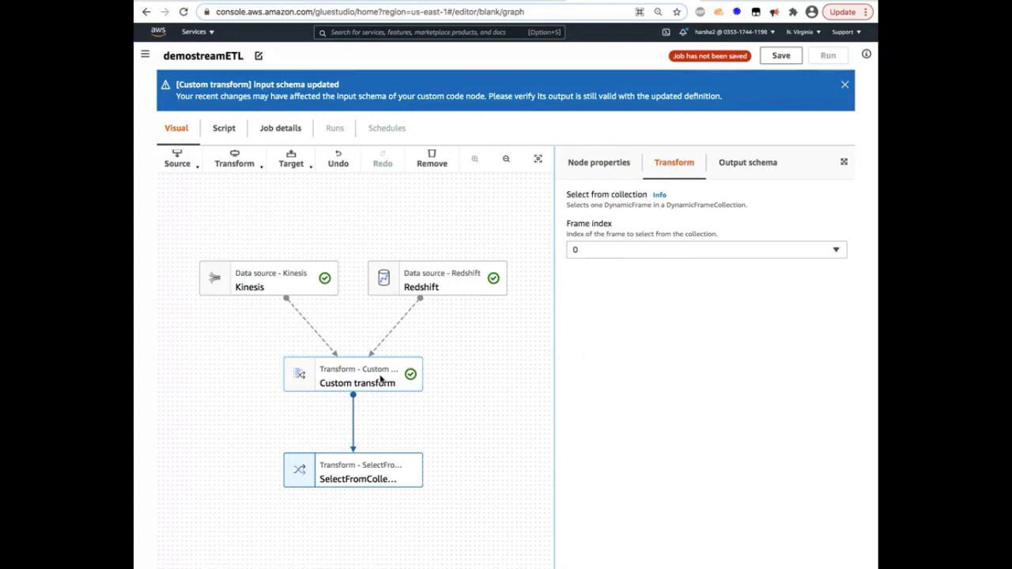
mouse_move(355, 481)
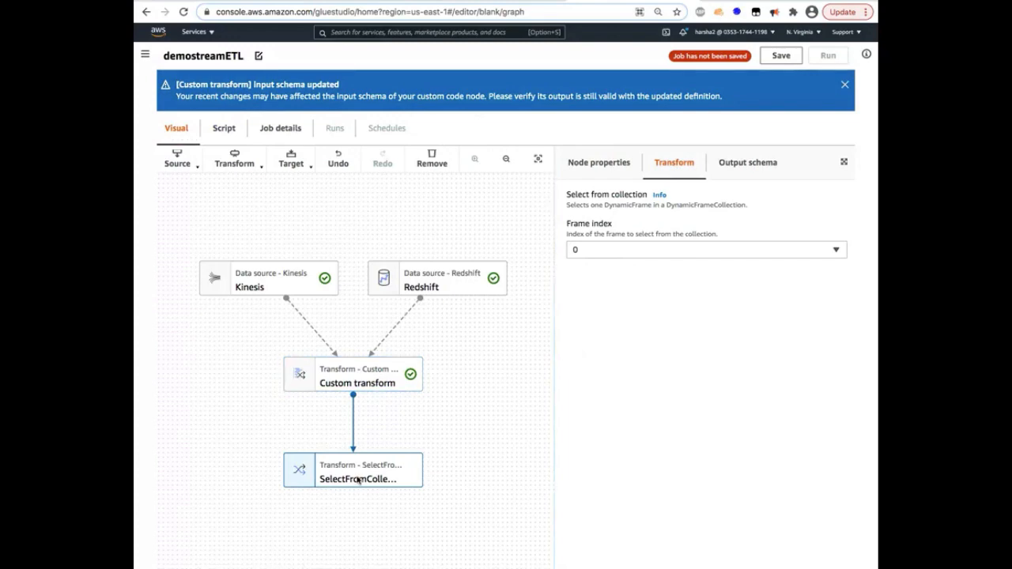
mouse_move(348, 495)
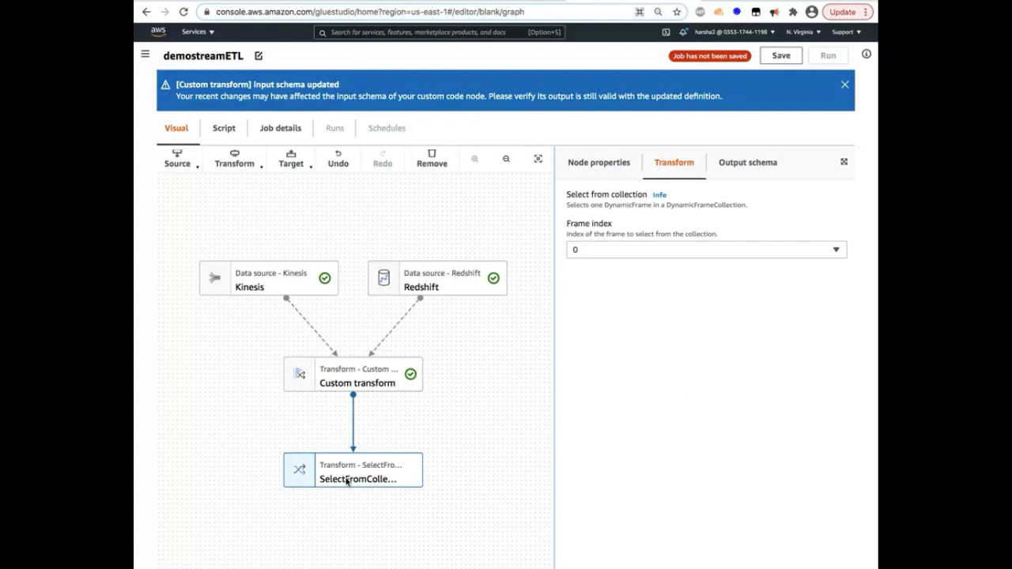
mouse_move(344, 484)
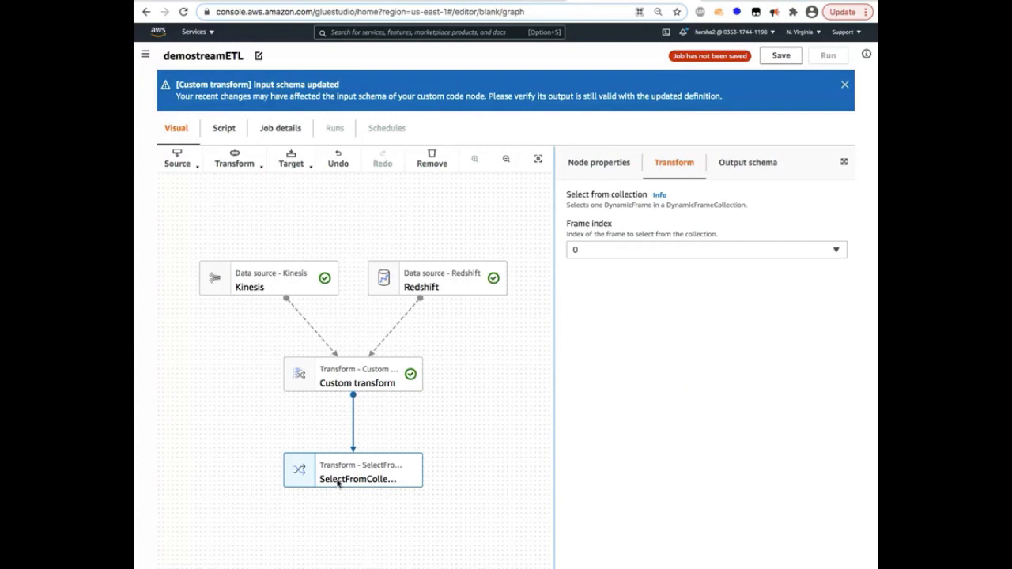
mouse_move(300, 177)
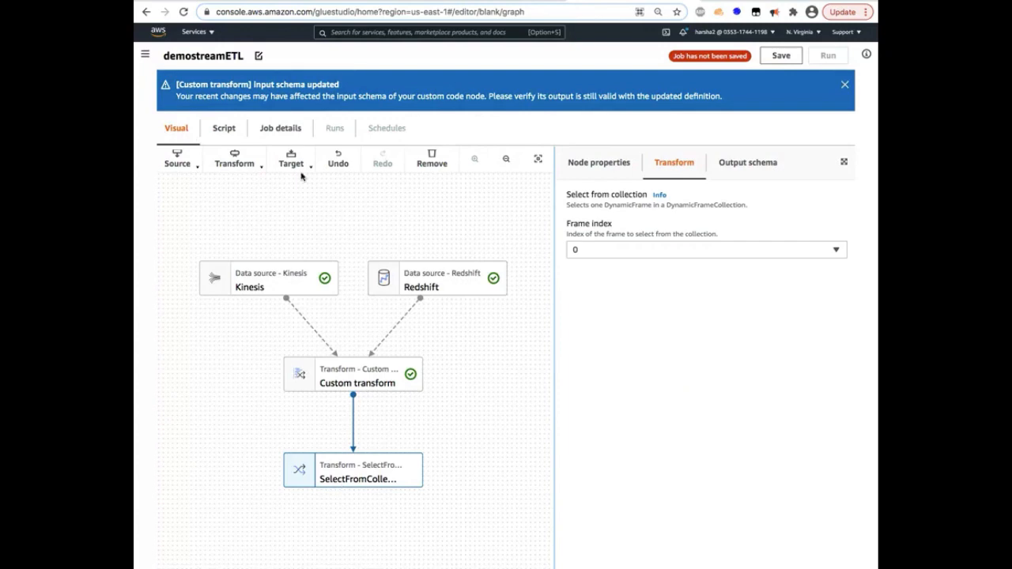
left_click(291, 158)
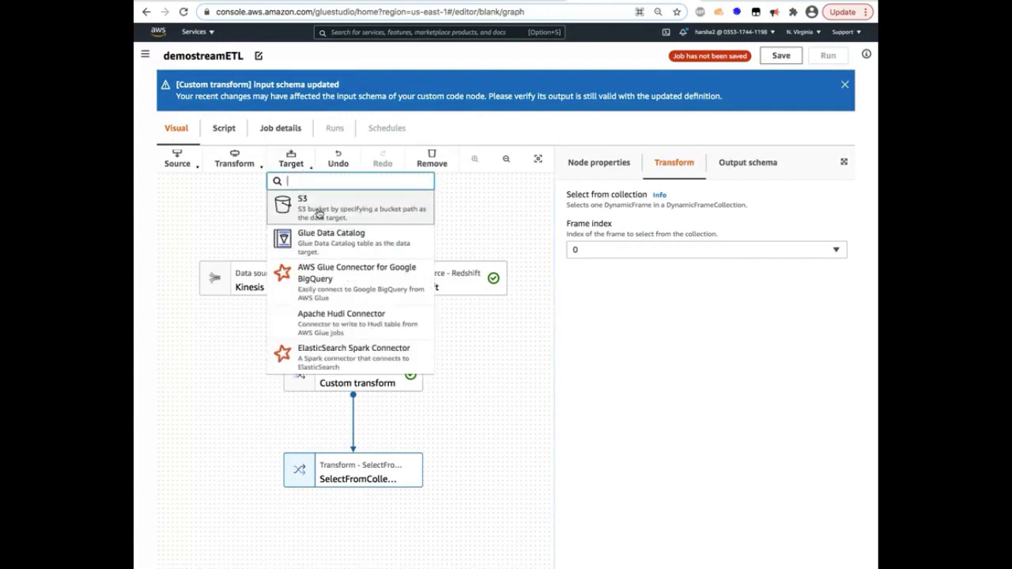
left_click(320, 204)
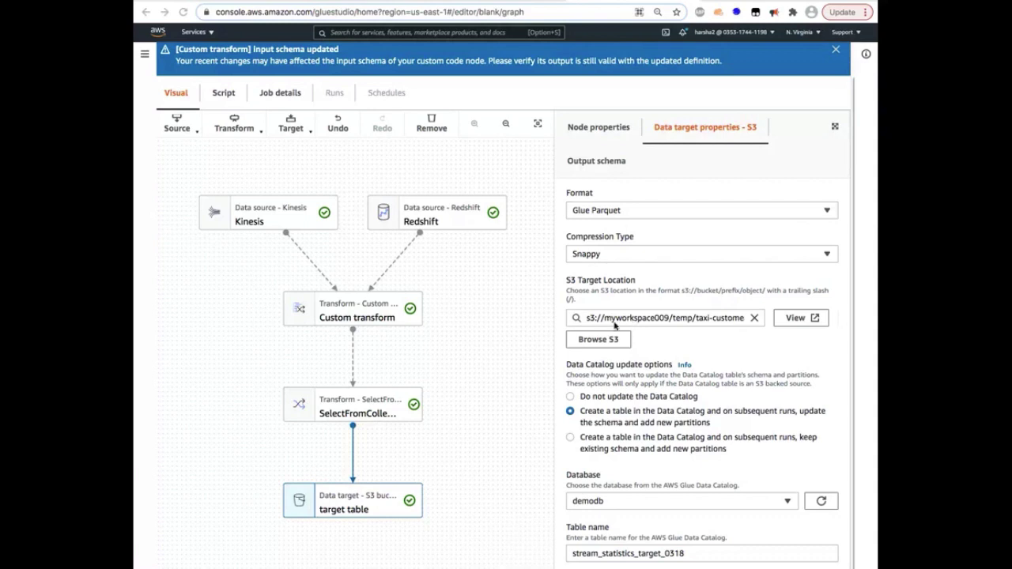
scroll("down", 3)
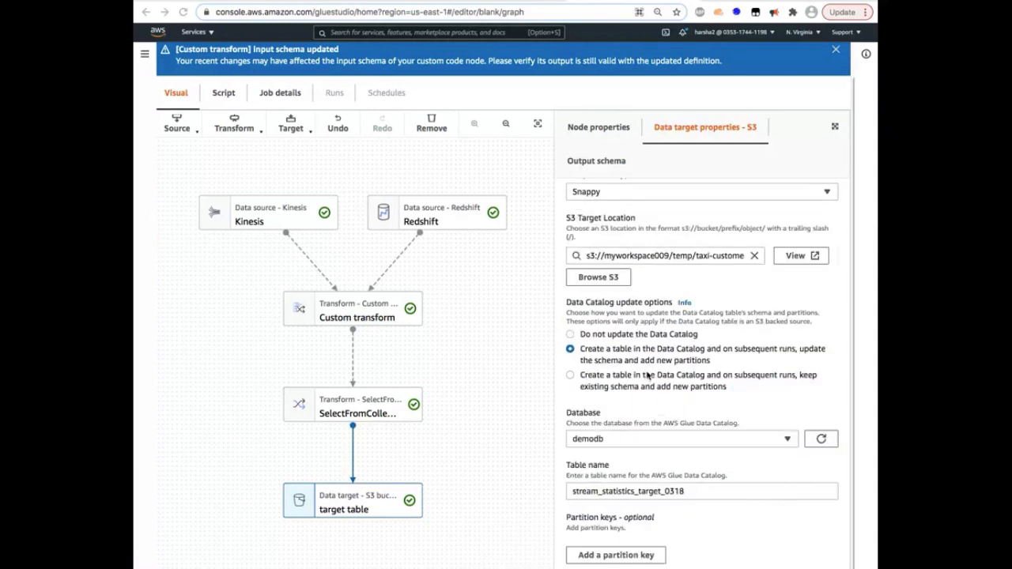
mouse_move(604, 449)
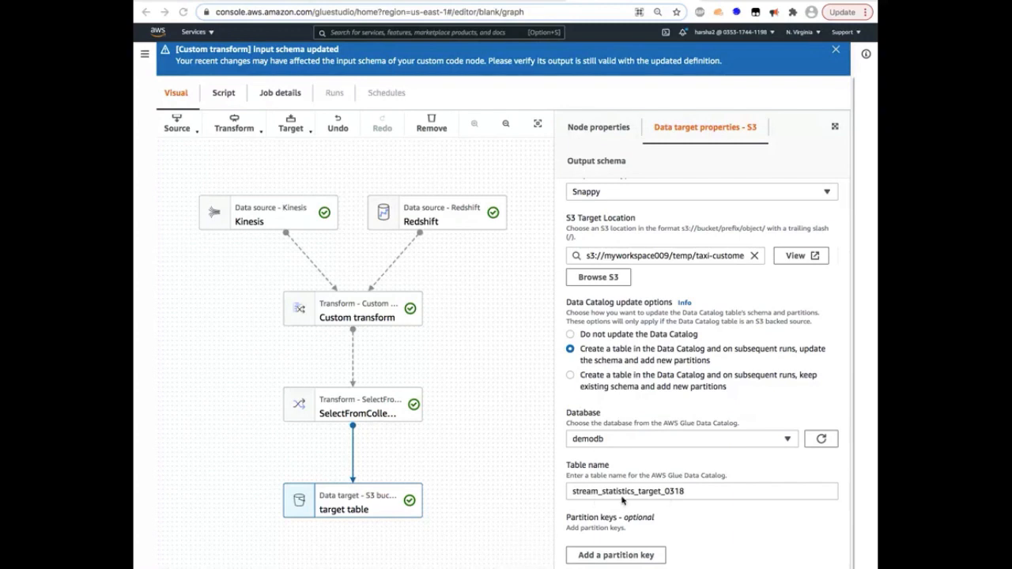
mouse_move(294, 183)
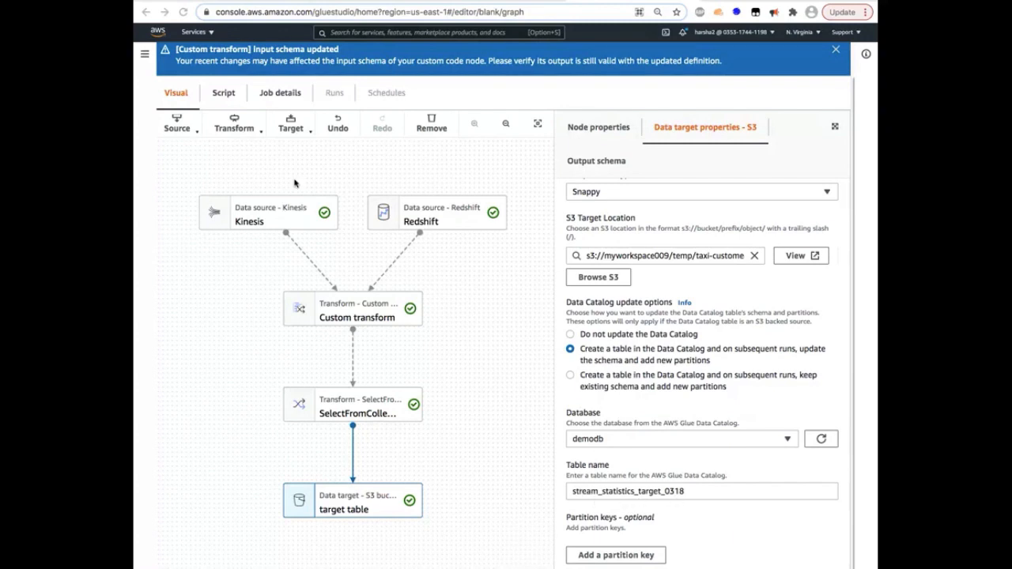
mouse_move(180, 206)
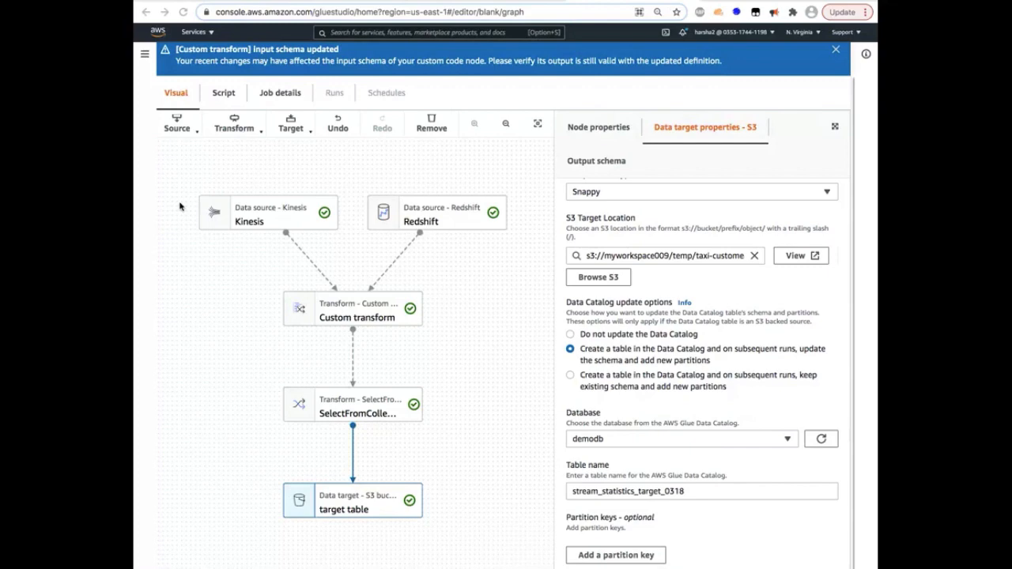
left_click(225, 91)
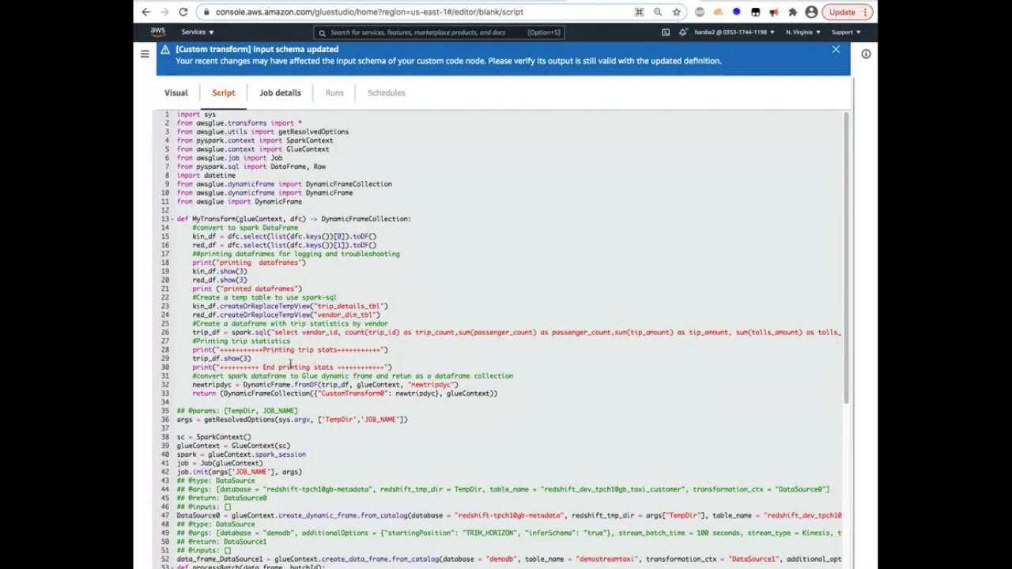
Scroll the generated Python script down to the processBatch loop and S3 sink code
scroll("down", 3)
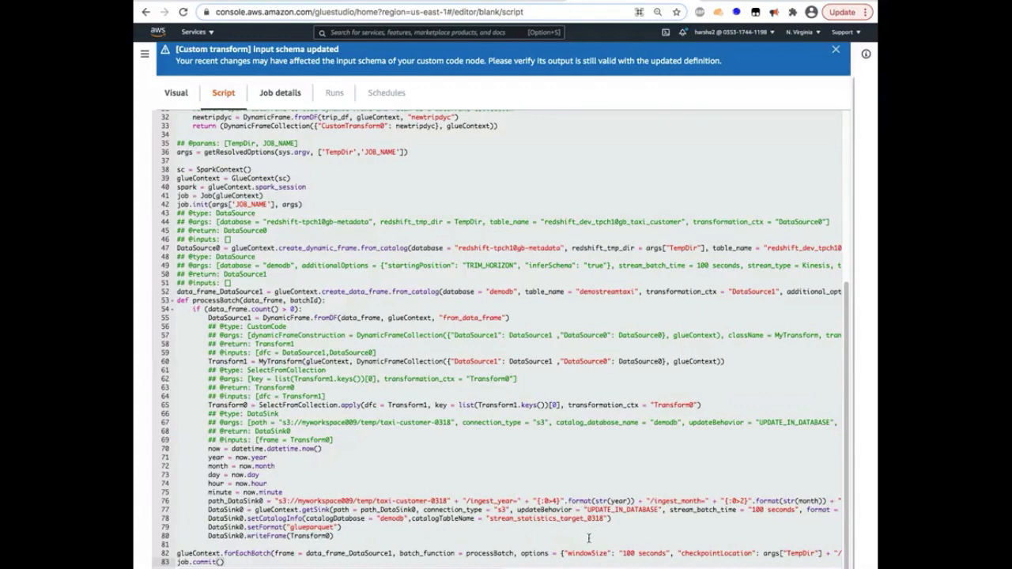
mouse_move(588, 537)
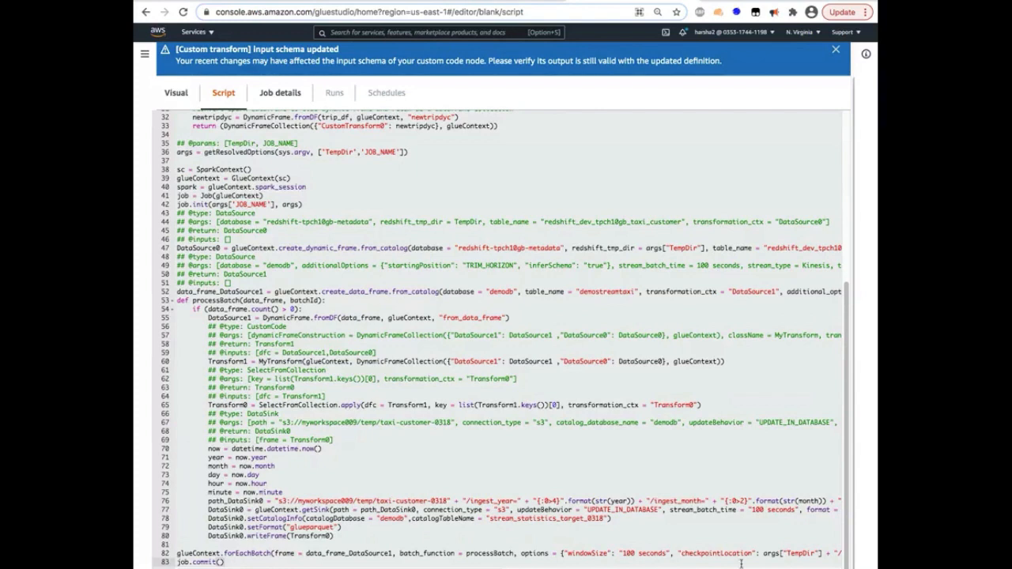
mouse_move(721, 564)
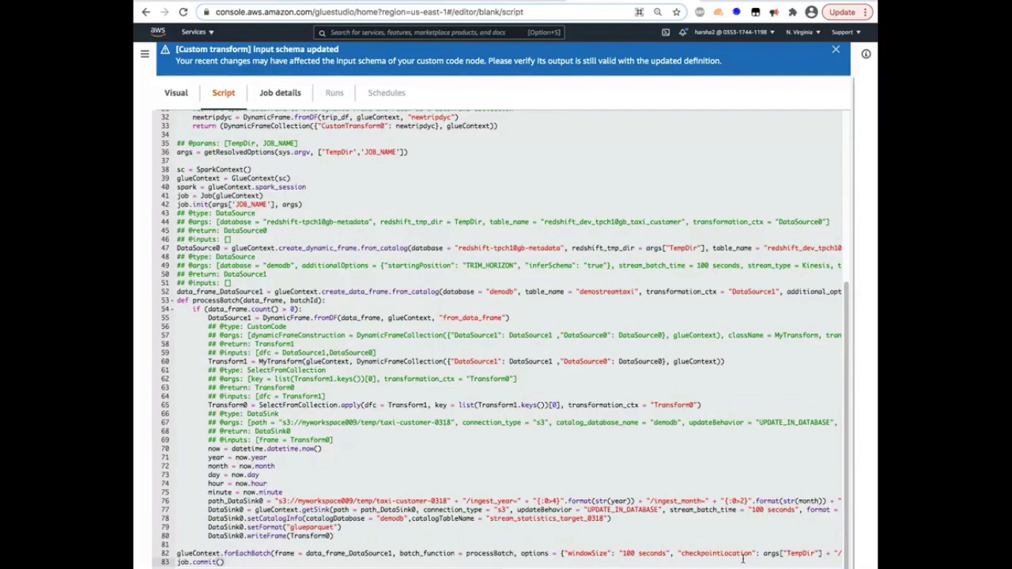
mouse_move(788, 541)
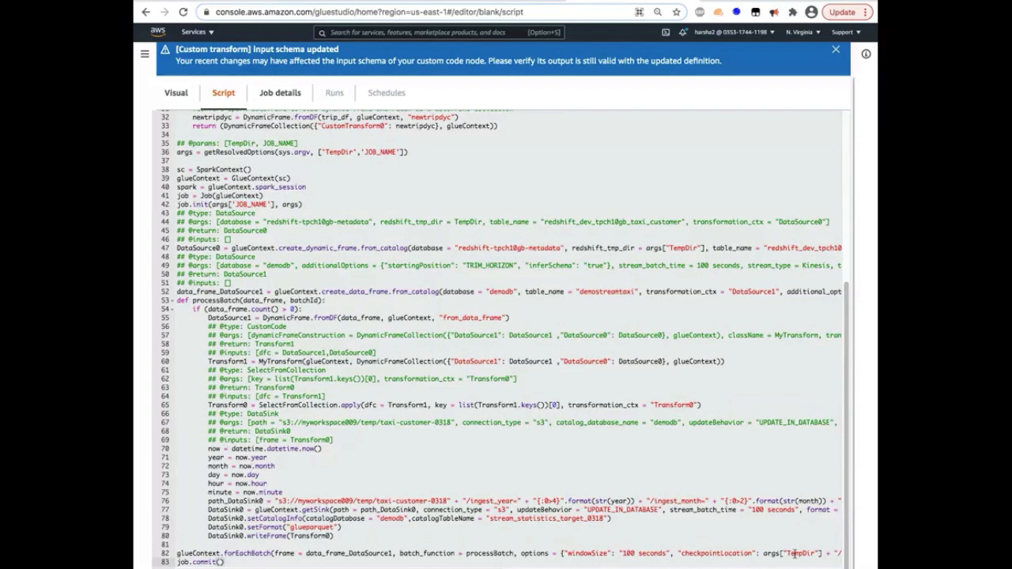
Review the demostream0318 temporary path in Job details, save demostreamETL and start its run
left_click(280, 92)
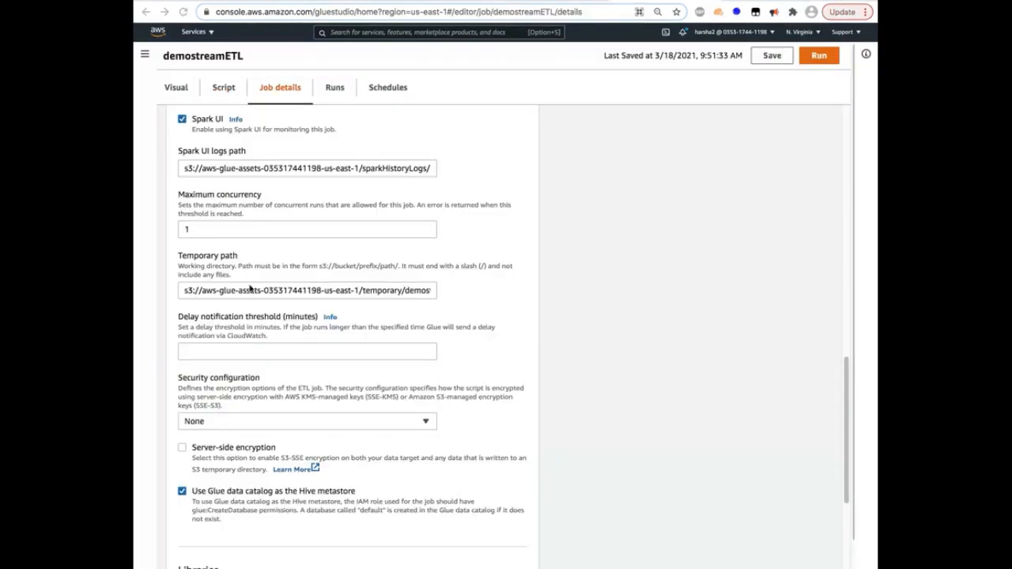
left_click(307, 291)
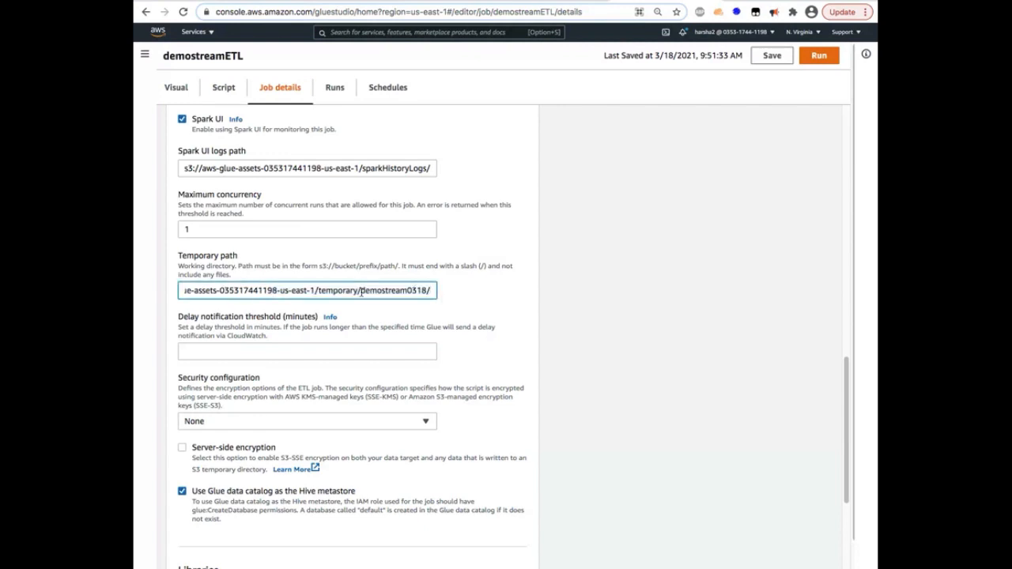
double_click(403, 291)
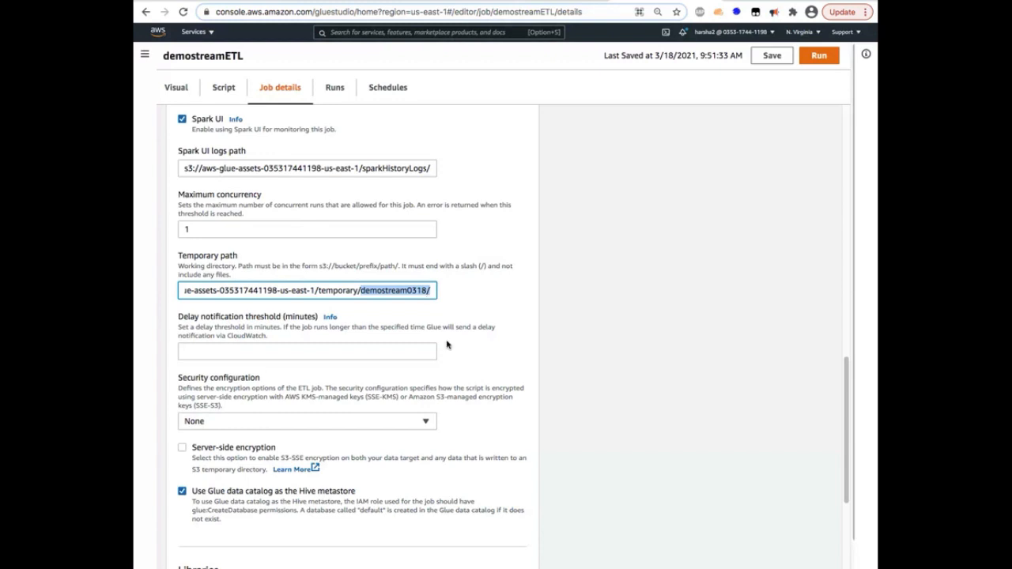
left_click(771, 55)
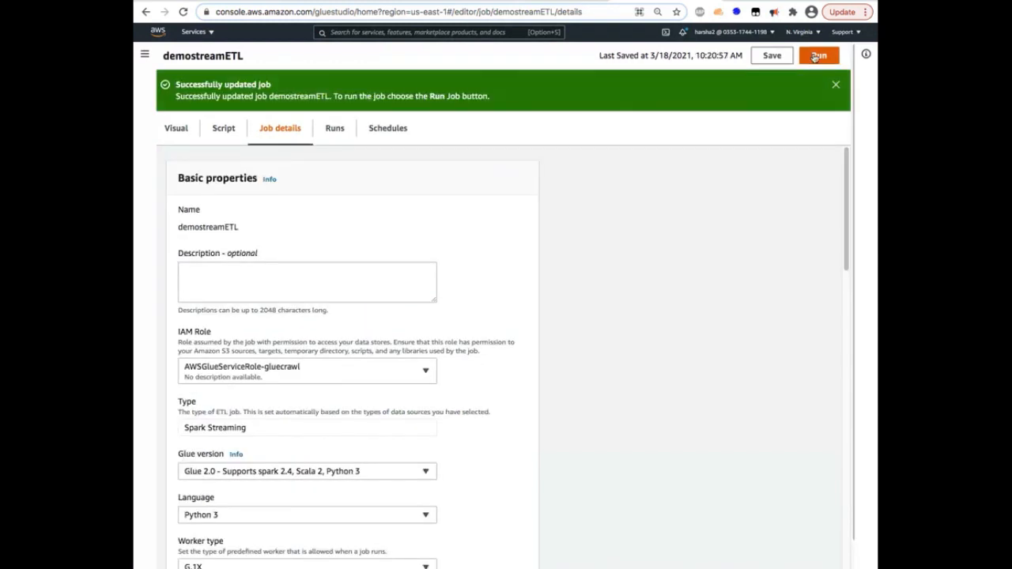
left_click(821, 55)
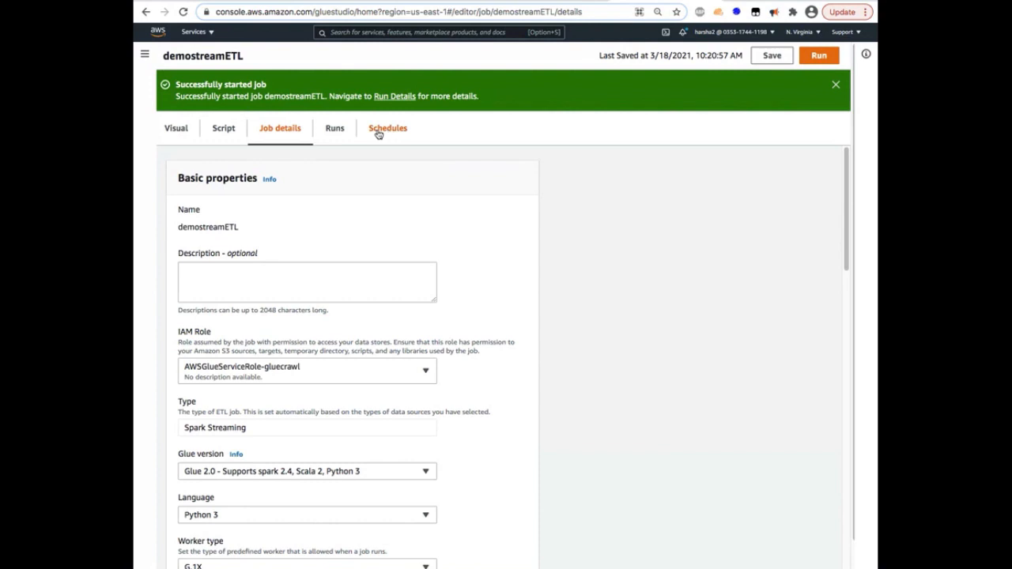
mouse_move(439, 124)
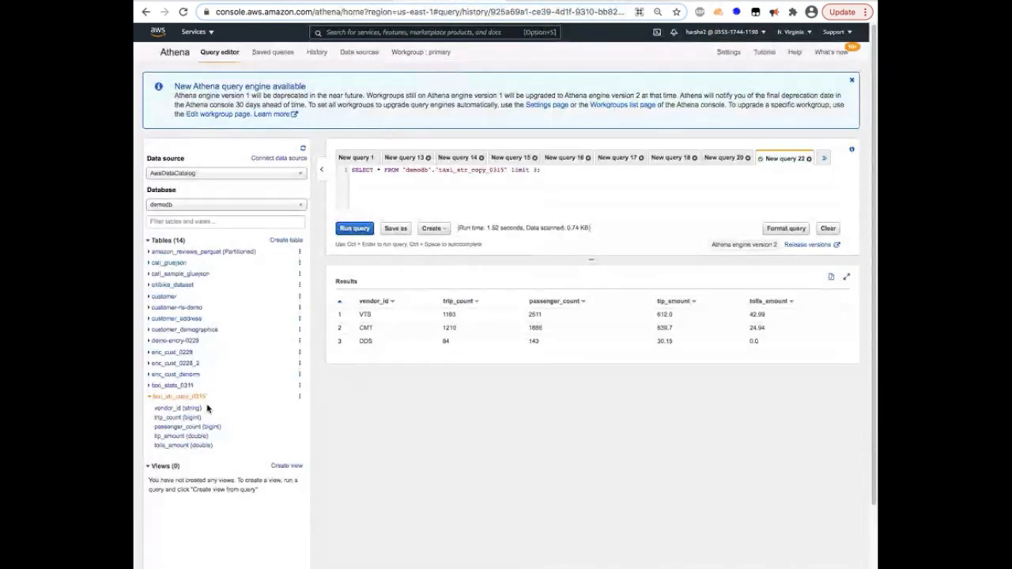
mouse_move(182, 395)
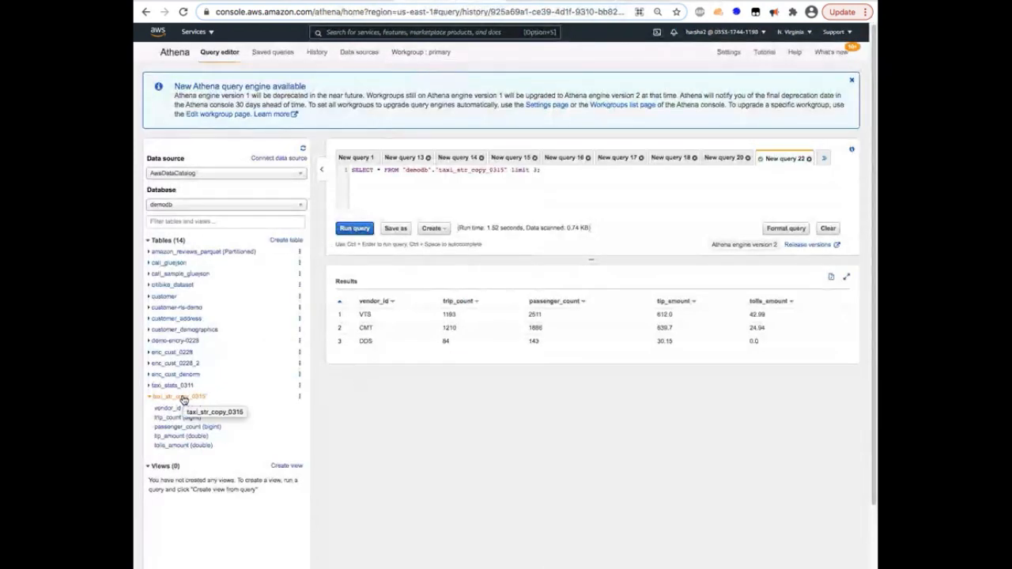
mouse_move(212, 399)
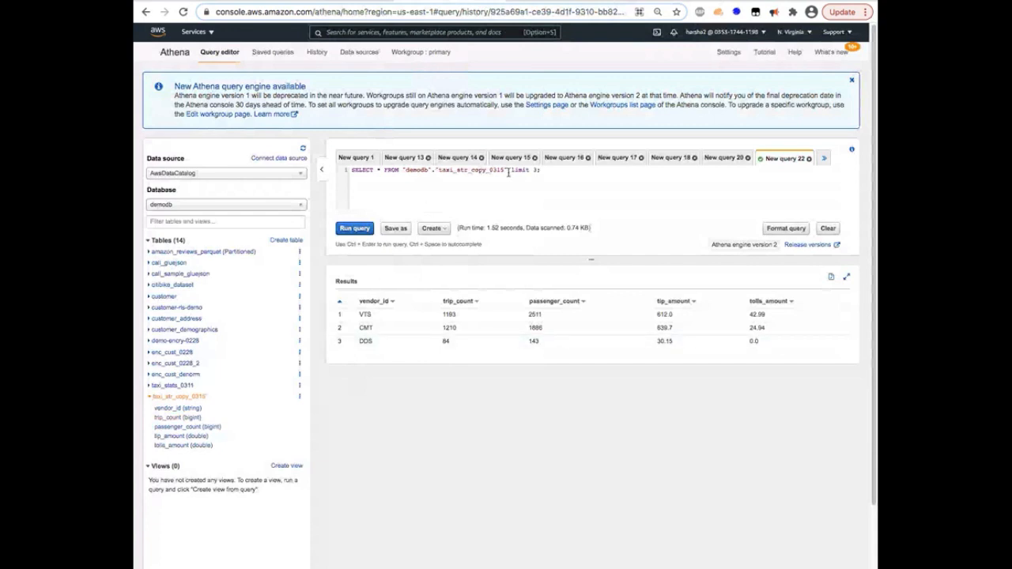
Rerun the Athena query on demodb taxi_str_copy to refresh per-vendor trip and amount statistics
left_click(354, 228)
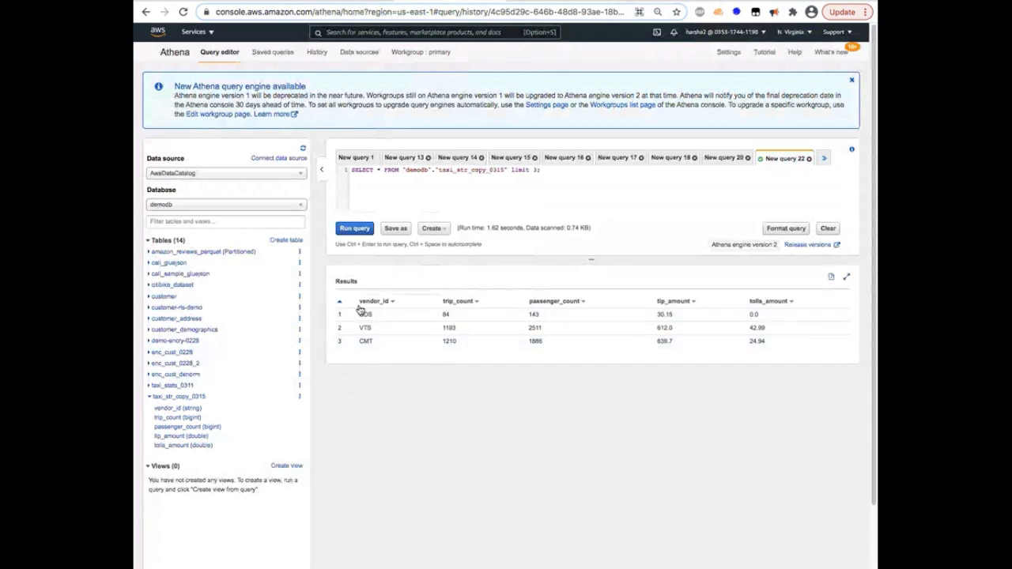
mouse_move(417, 333)
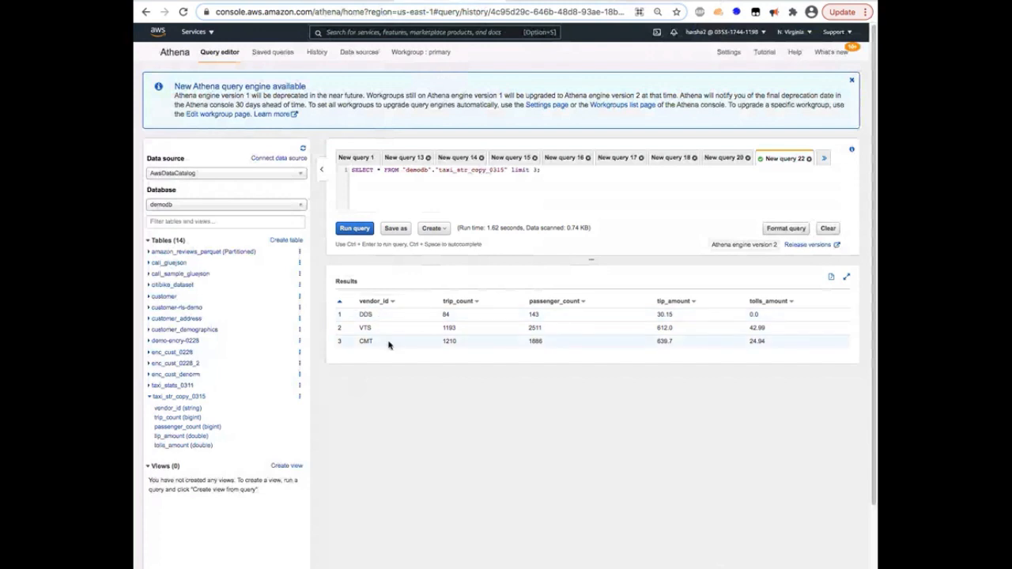
mouse_move(477, 324)
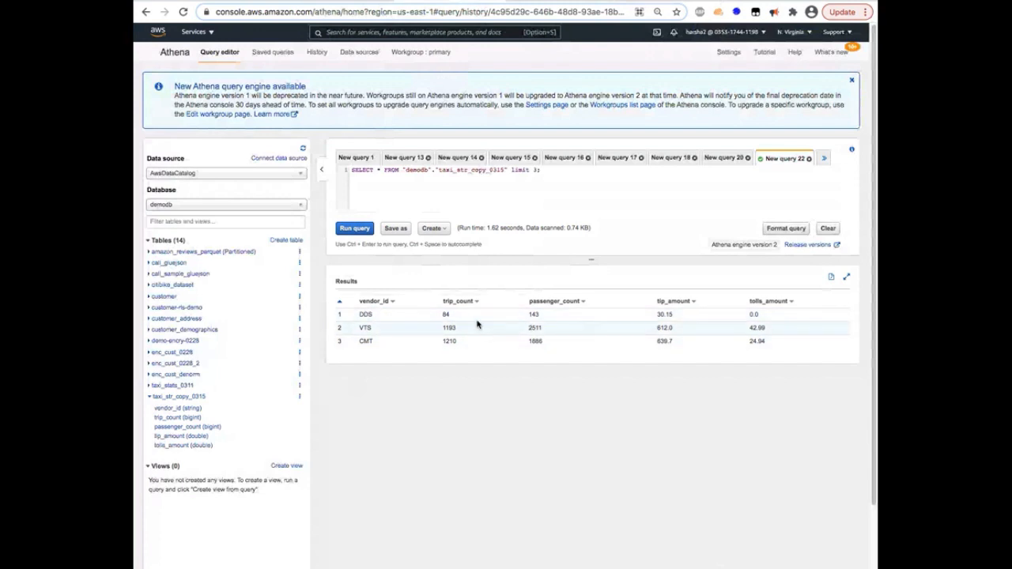
mouse_move(734, 326)
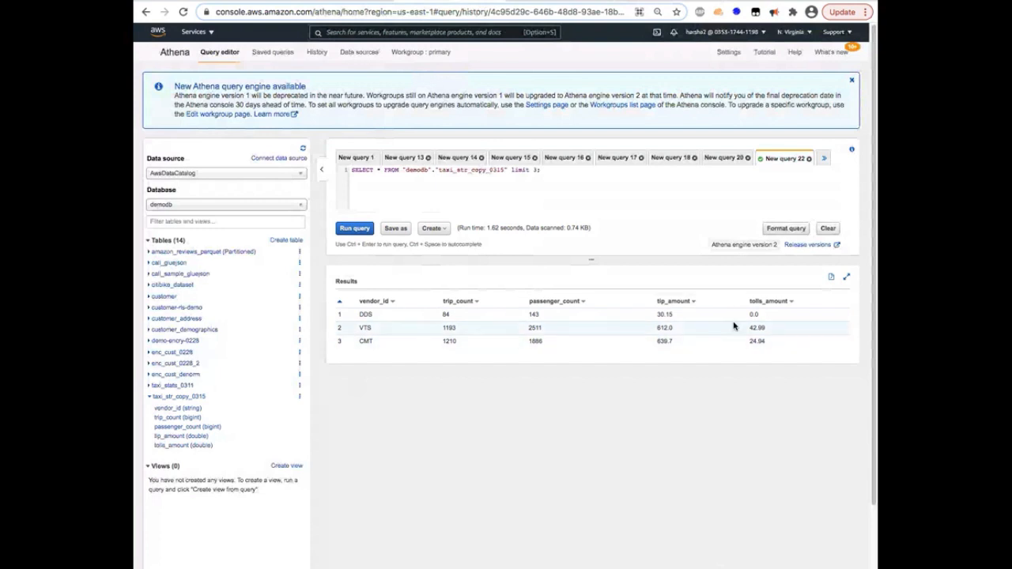
mouse_move(735, 354)
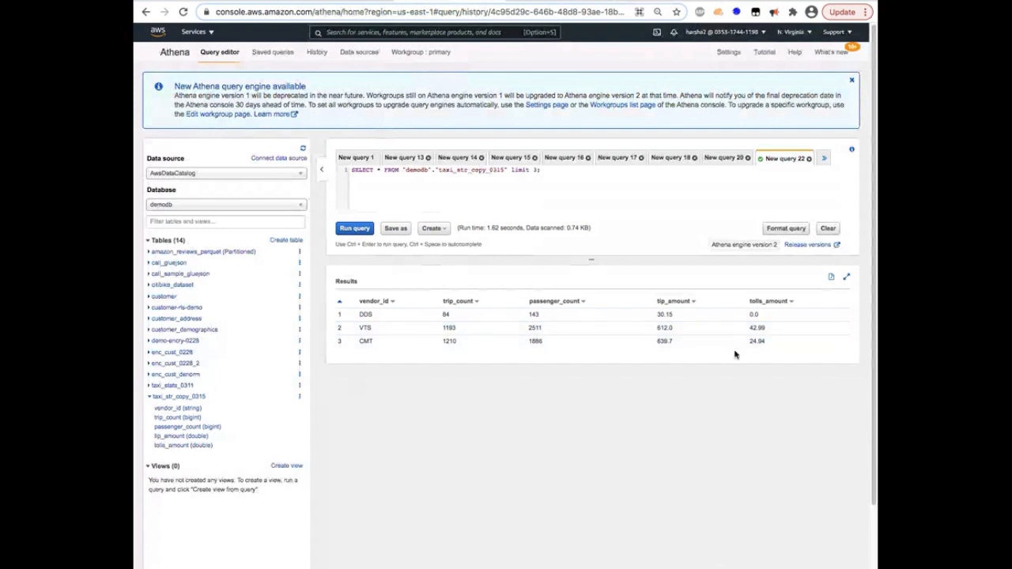
mouse_move(439, 269)
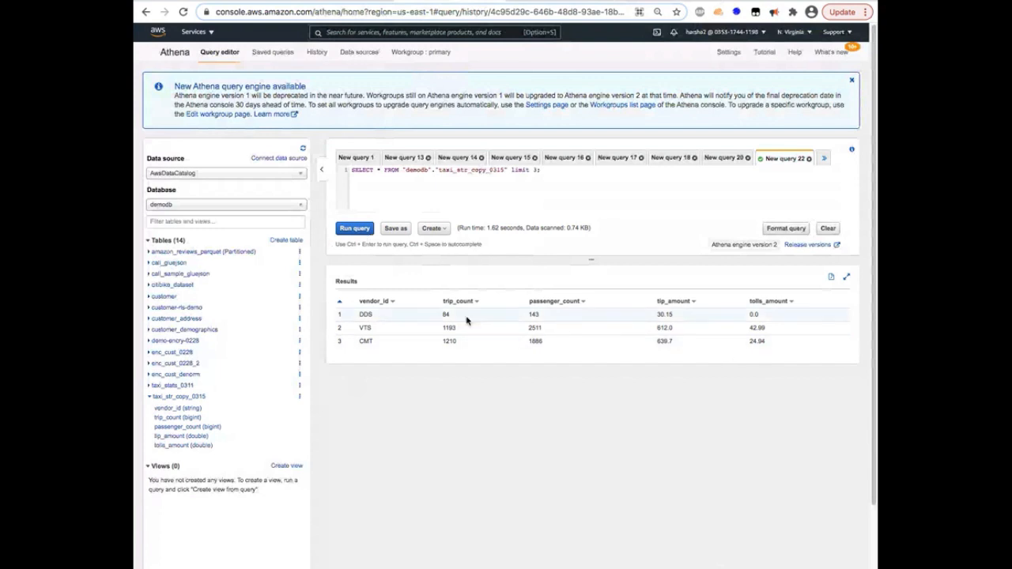
mouse_move(453, 316)
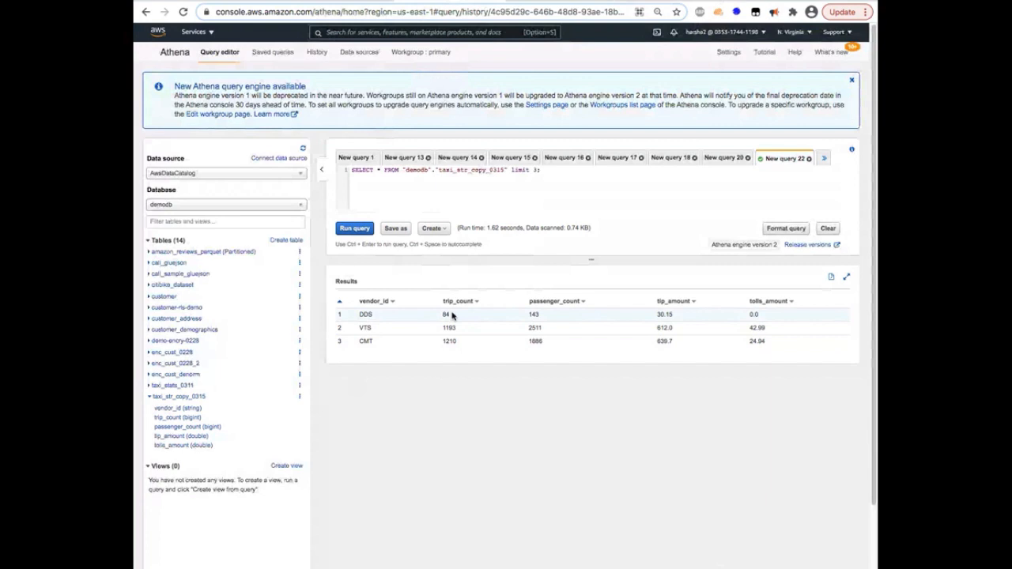